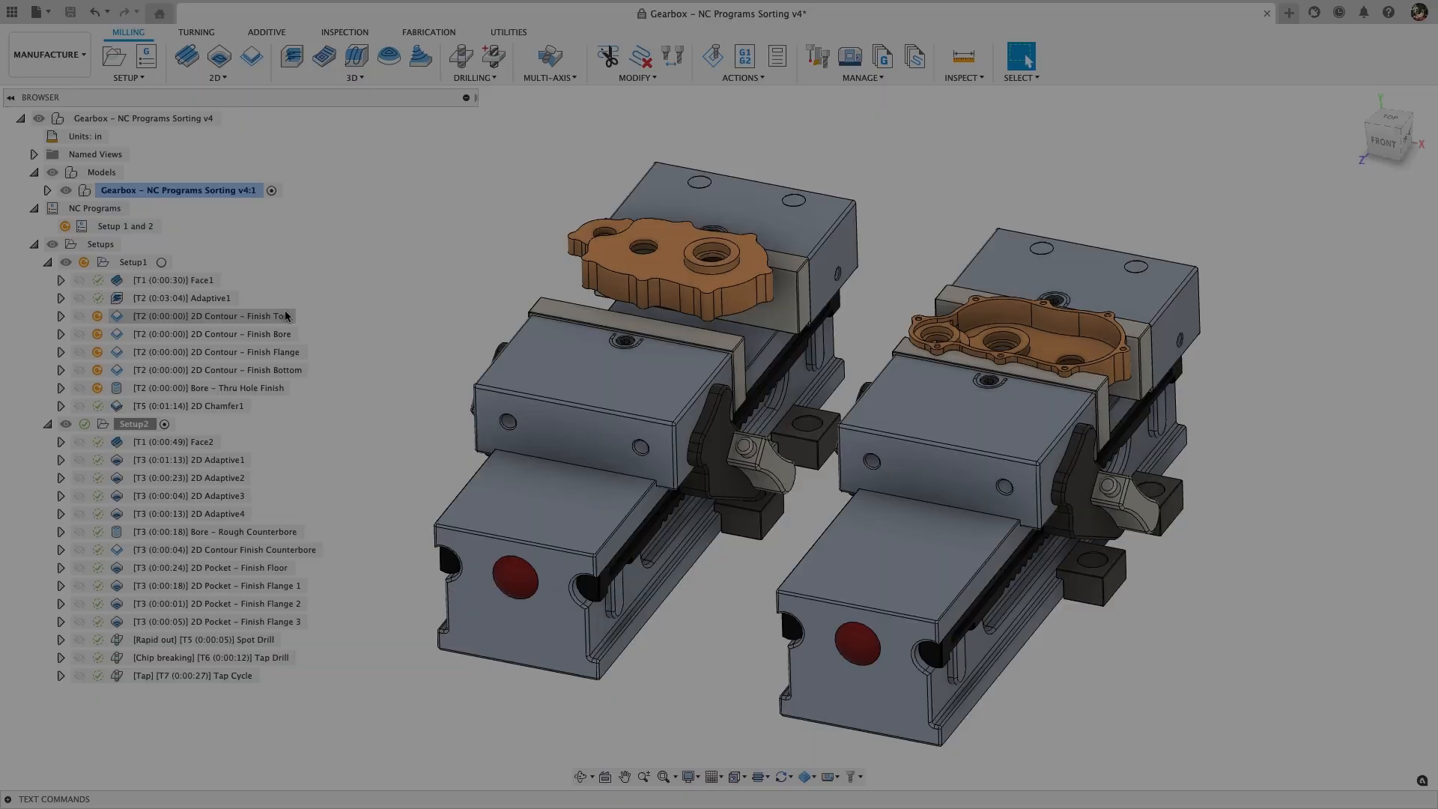
Step: Create an additive setup using the Formlabs Form 3L printer from the Machine Library
left_click(208, 387)
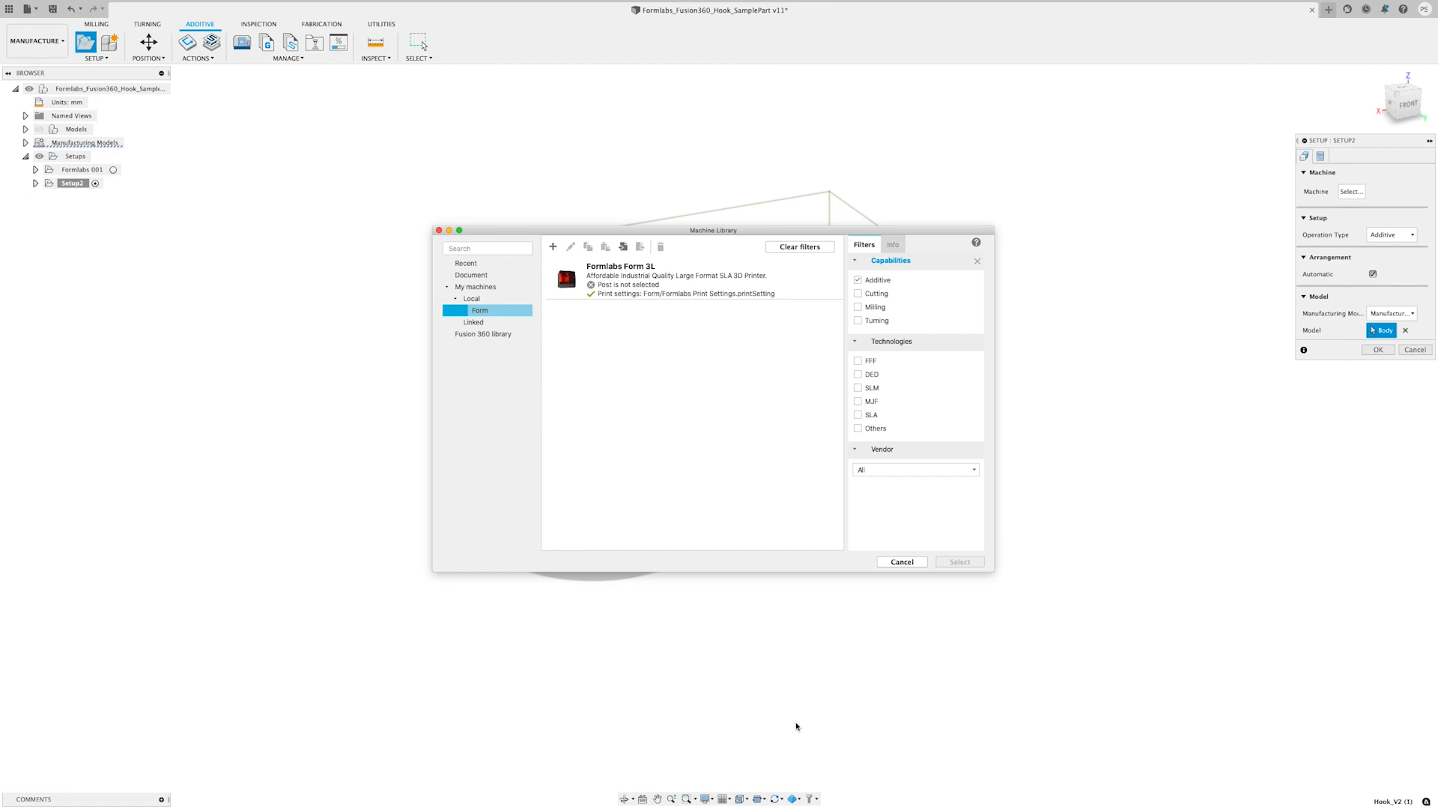
left_click(891, 245)
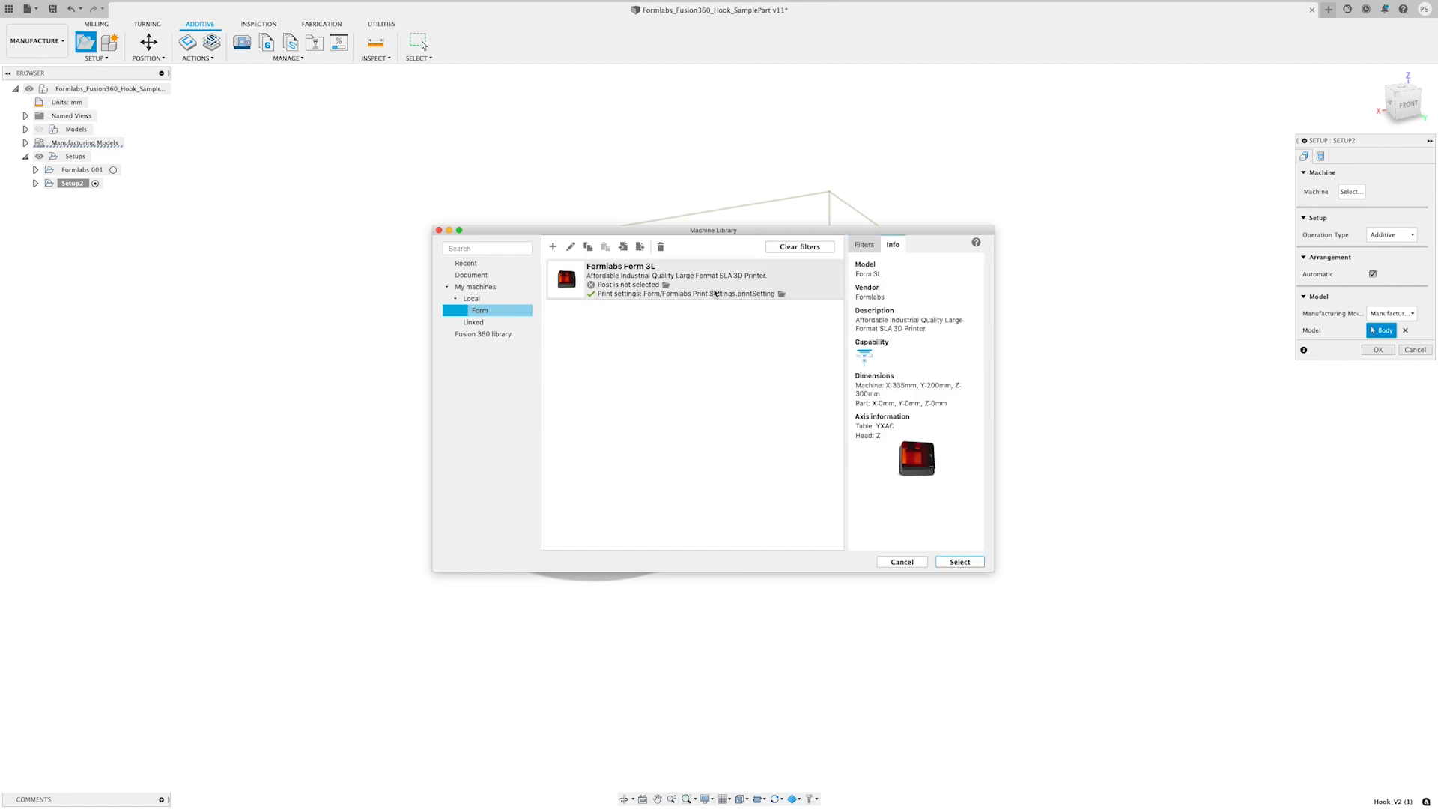
left_click(960, 561)
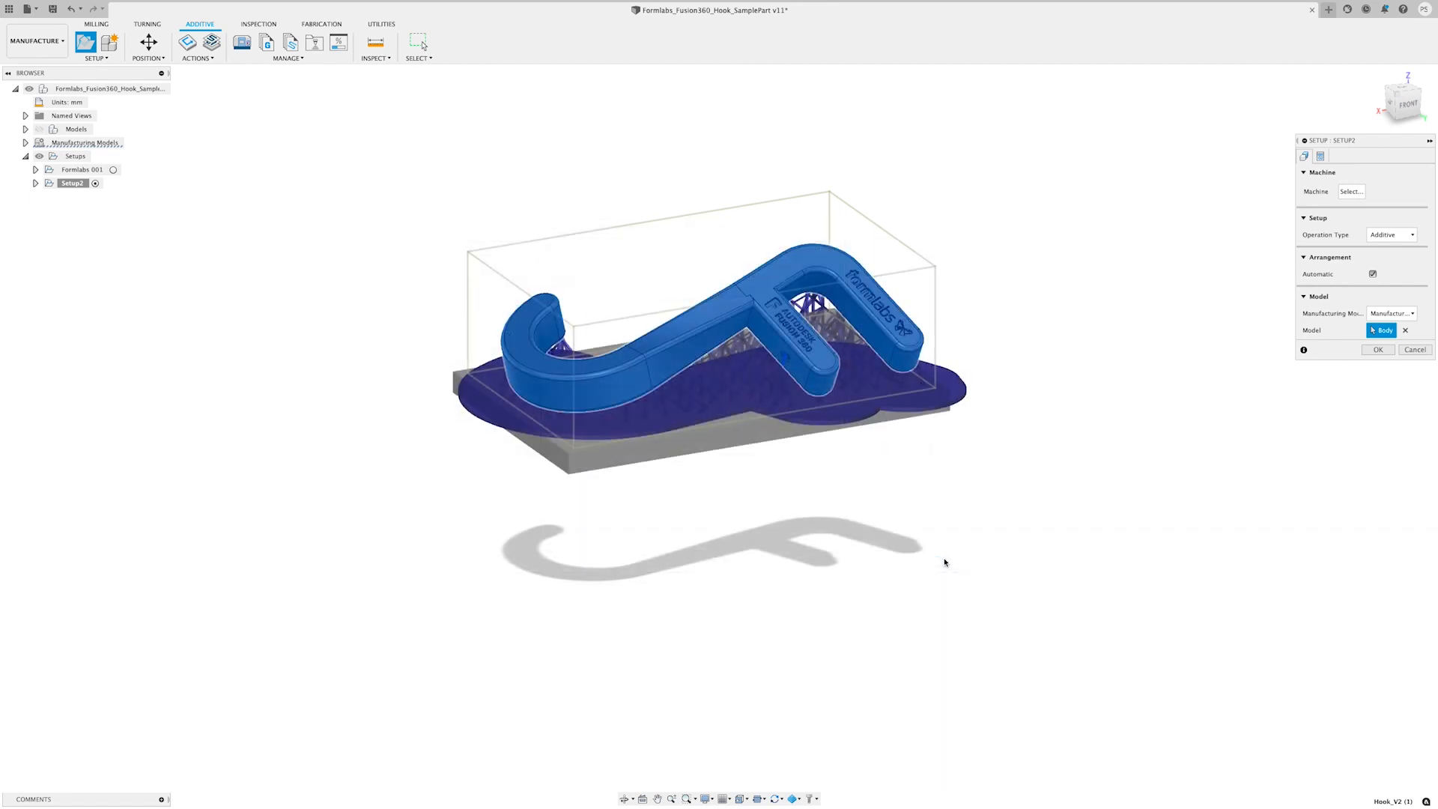
left_click(1352, 191)
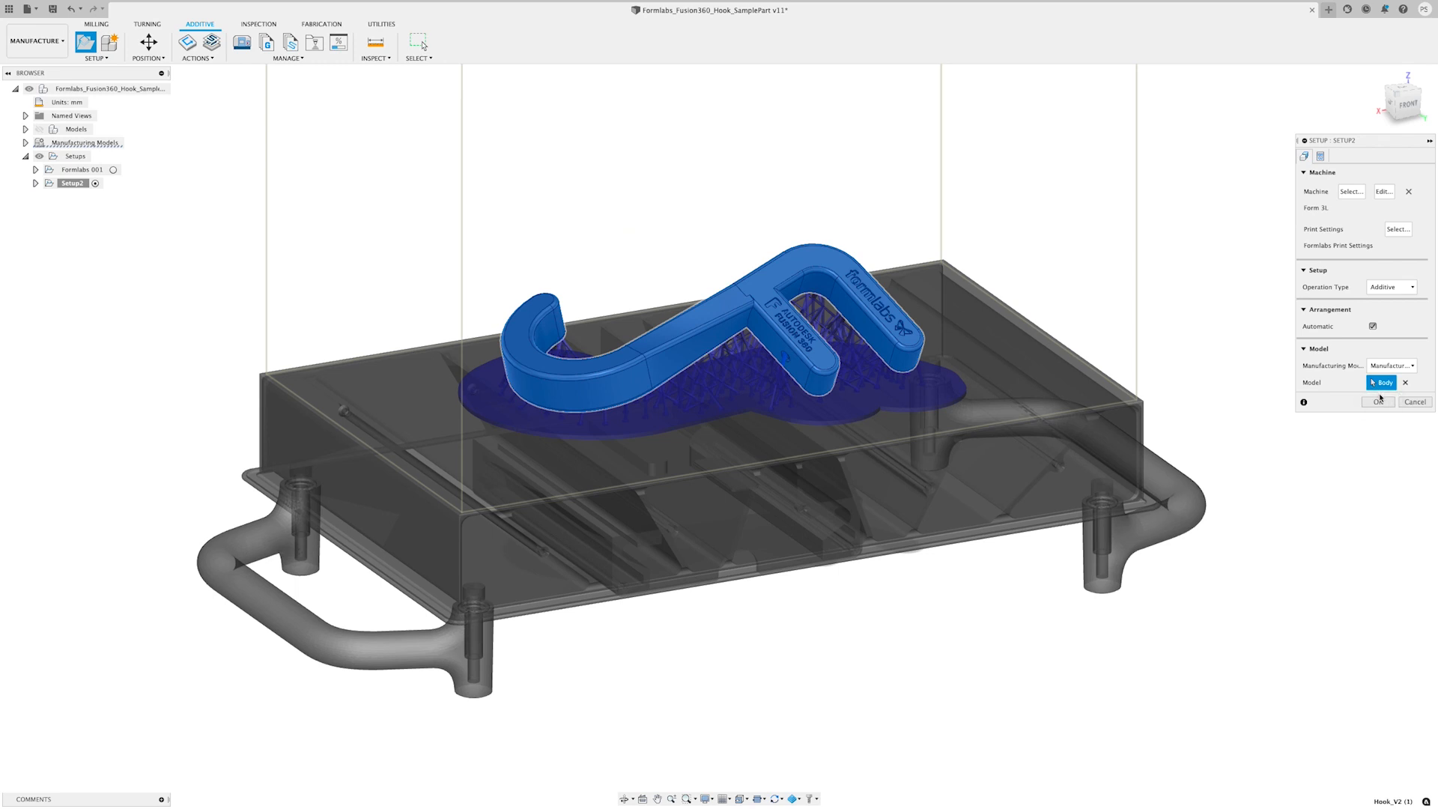
left_click(1379, 401)
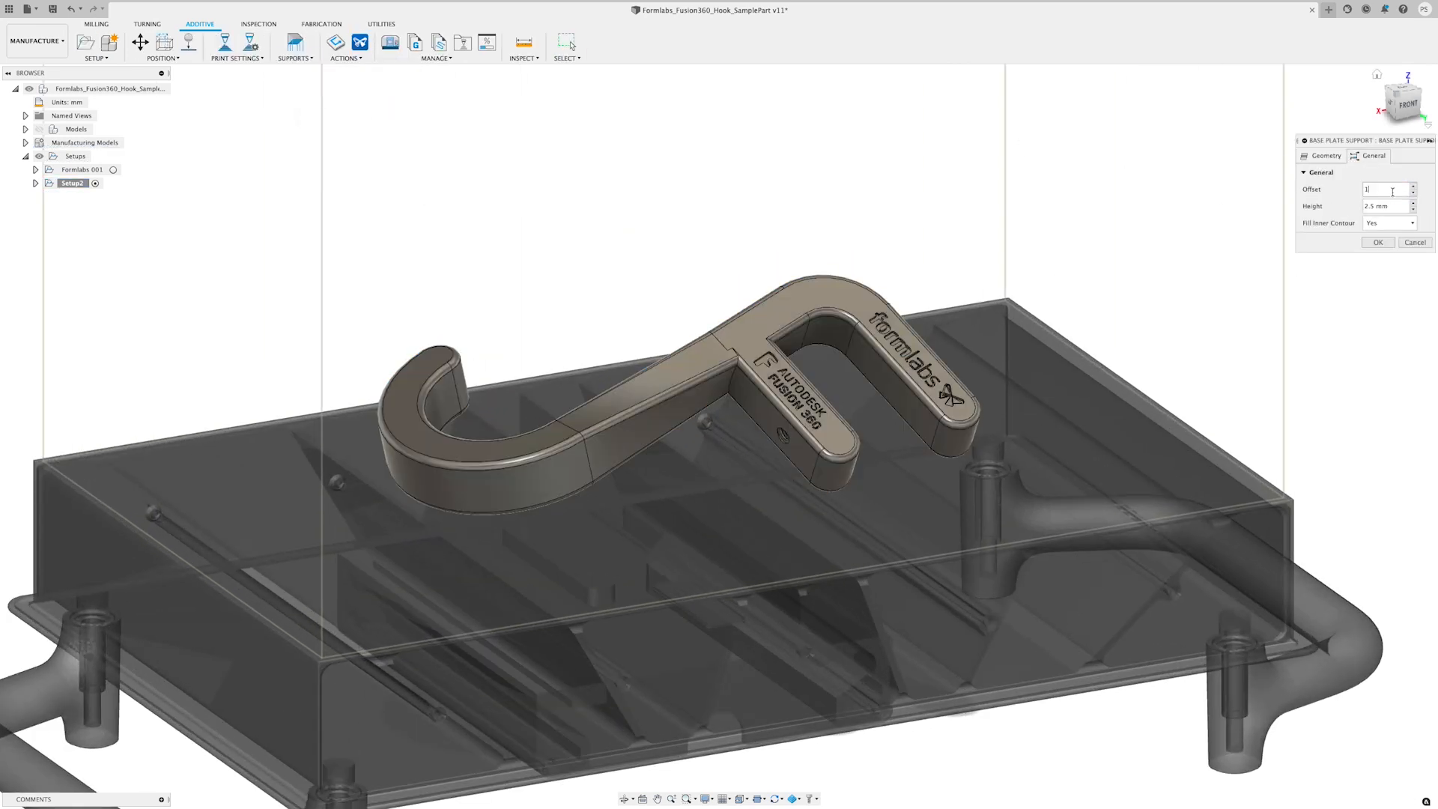
Step: Add base plate and lattice volume supports under the hook, then export a Formlabs form file
left_click(1377, 242)
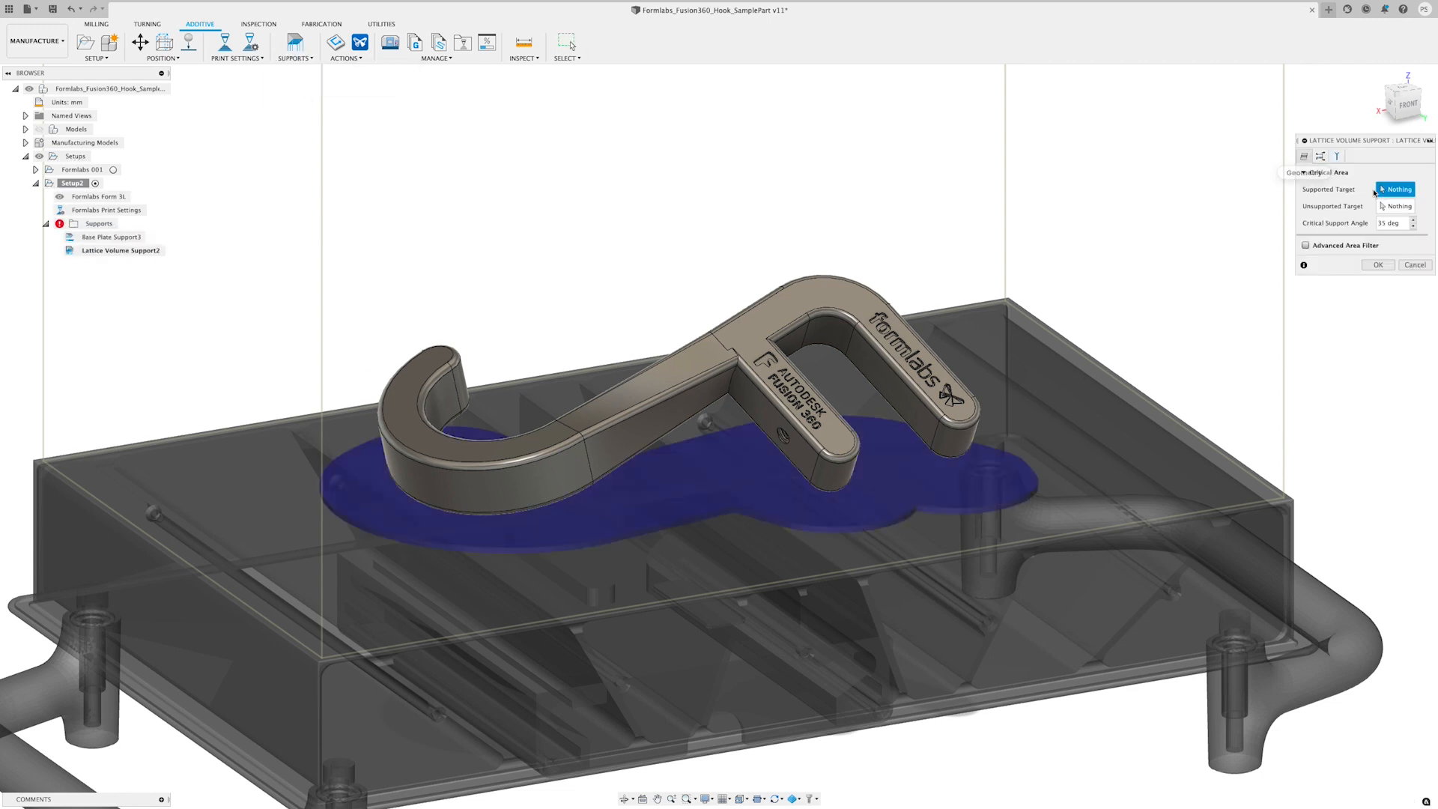
left_click(1305, 155)
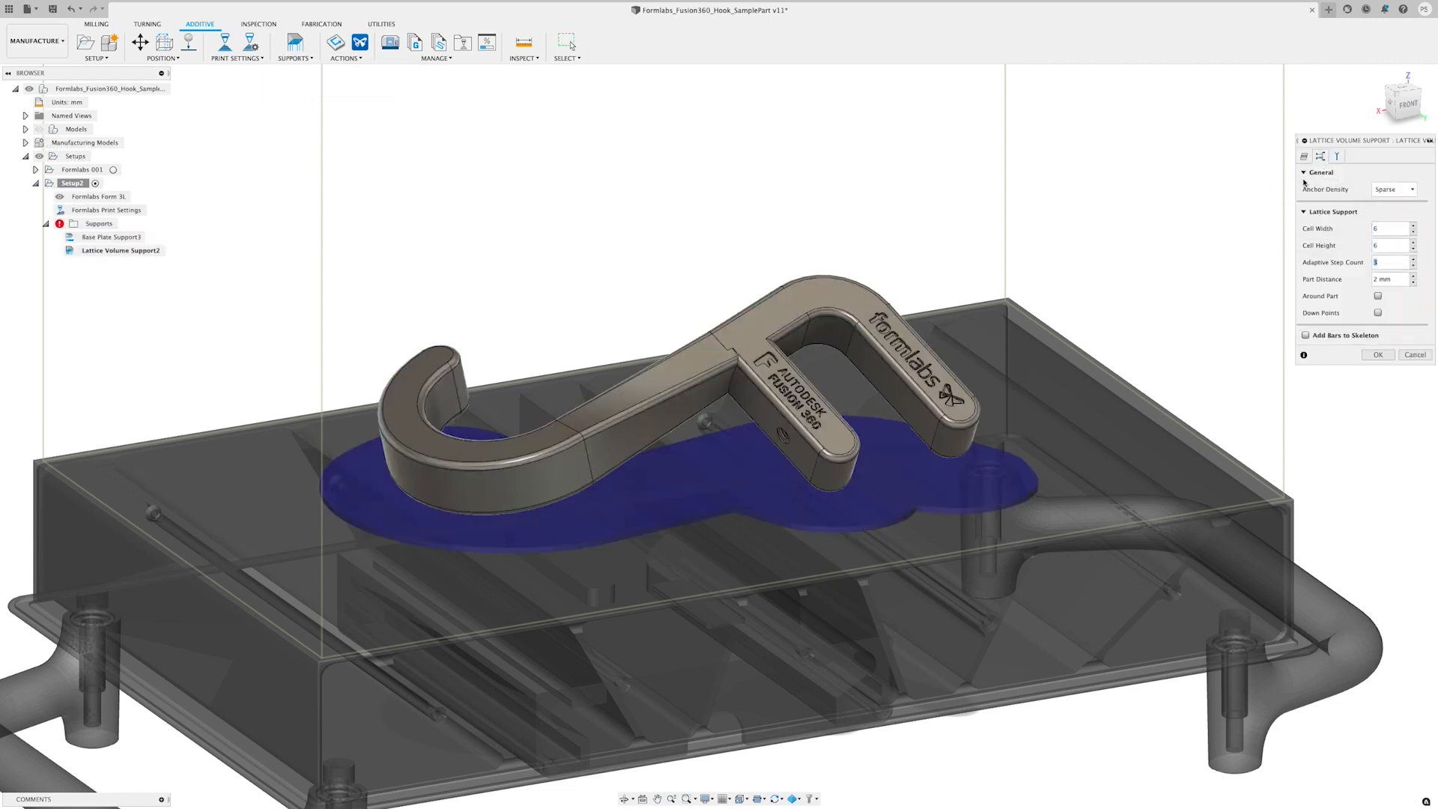
left_click(1378, 355)
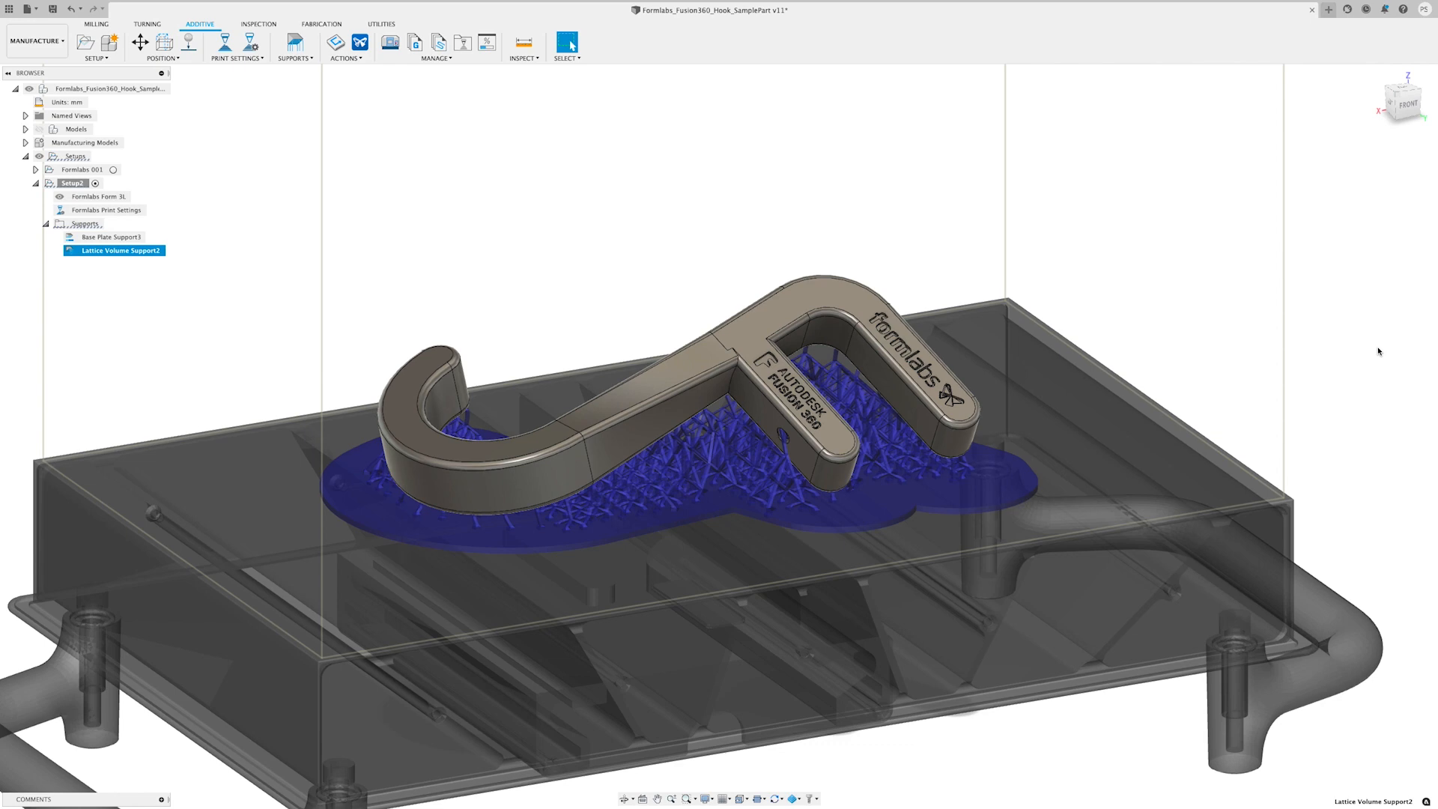
left_click(346, 43)
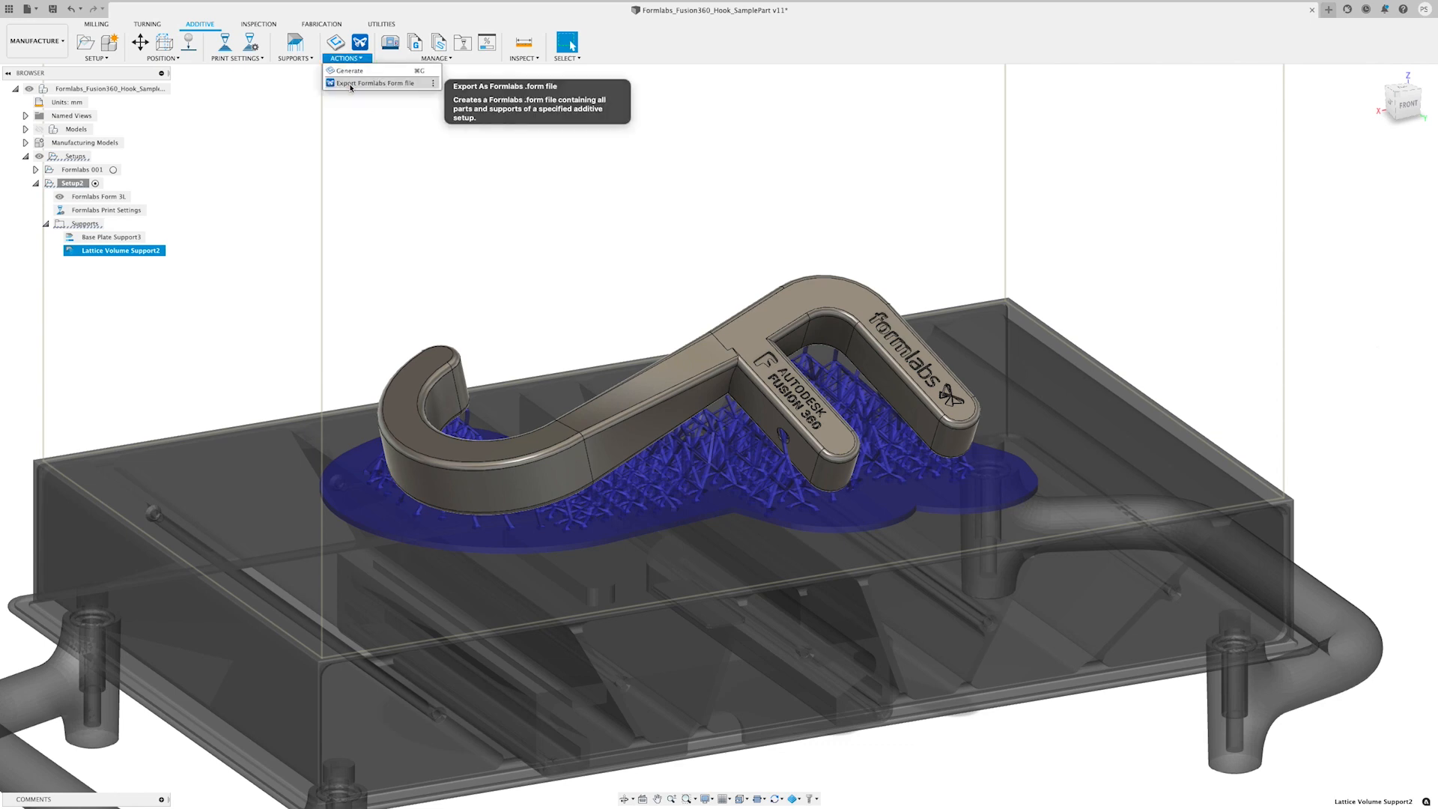
left_click(376, 83)
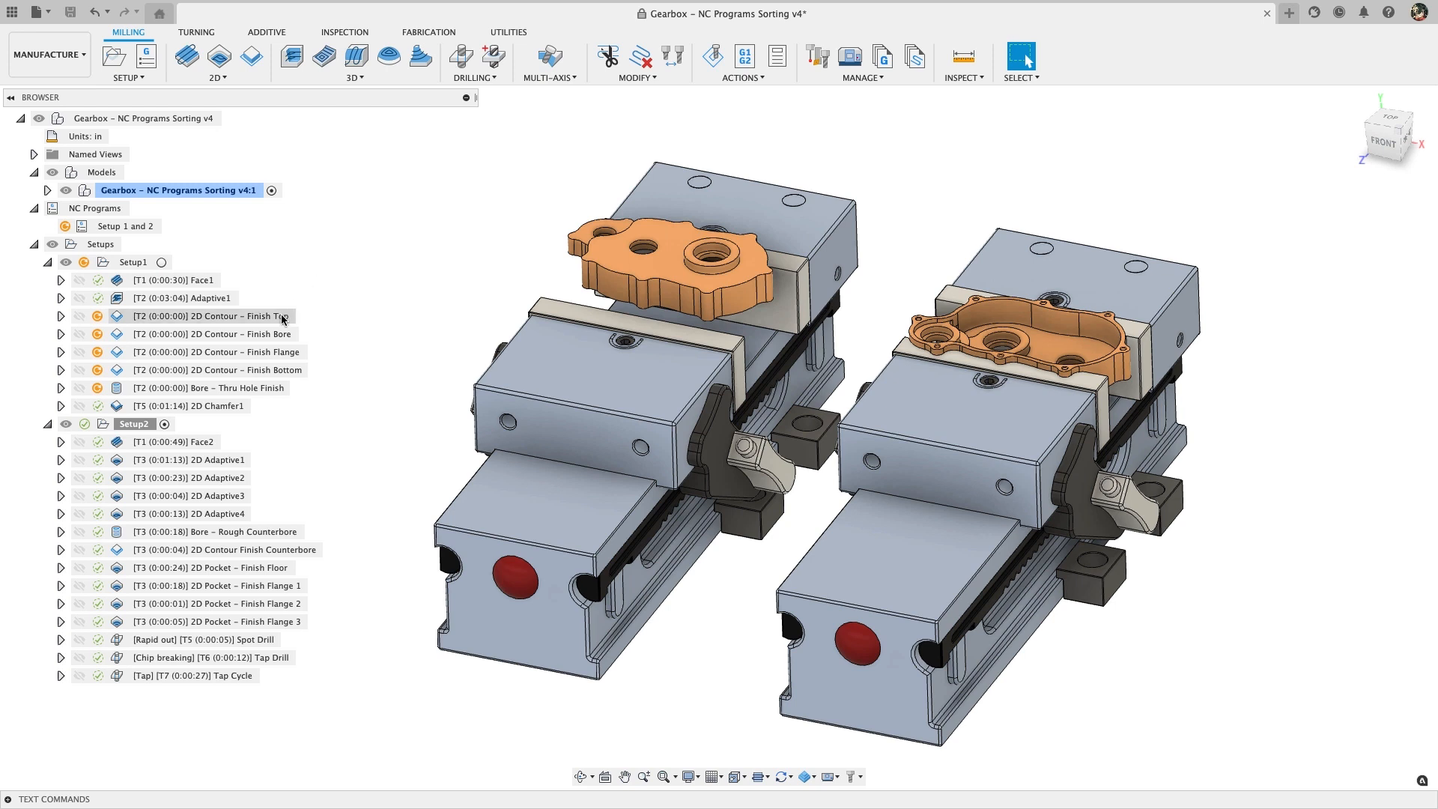
Step: Regenerate the outdated T2 2D Contour and Bore operations, then clear the selection
left_click(209, 315)
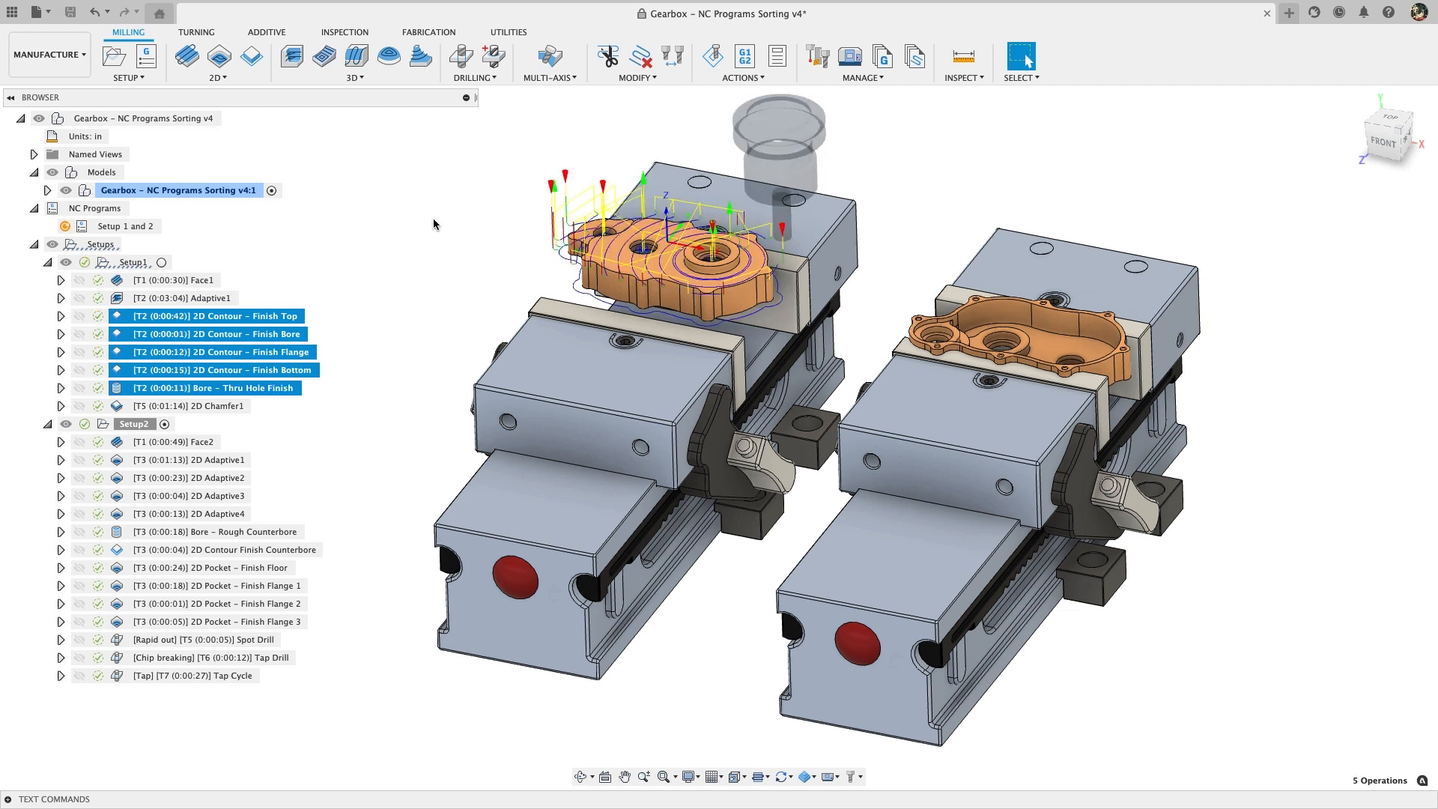
left_click(434, 224)
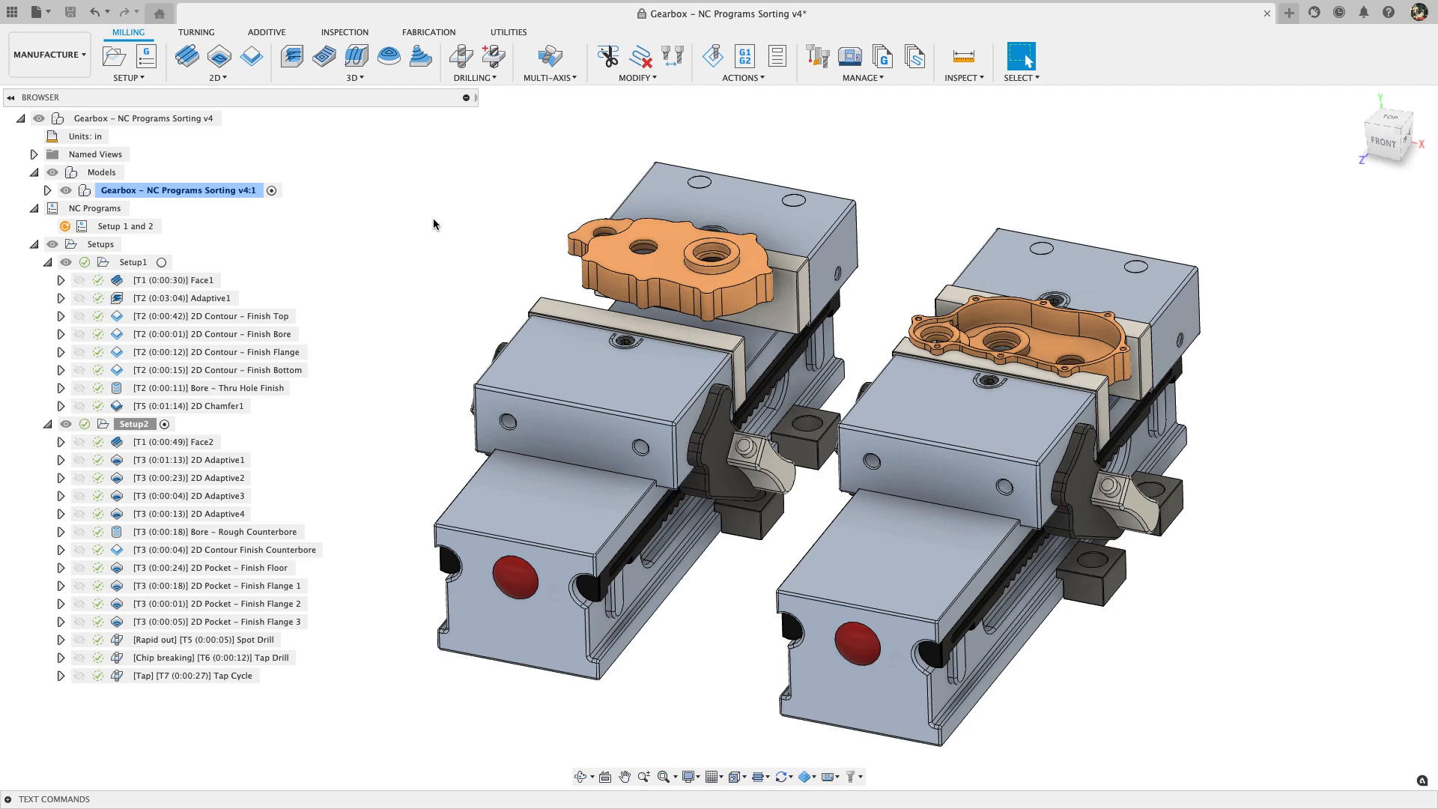
left_click(962, 62)
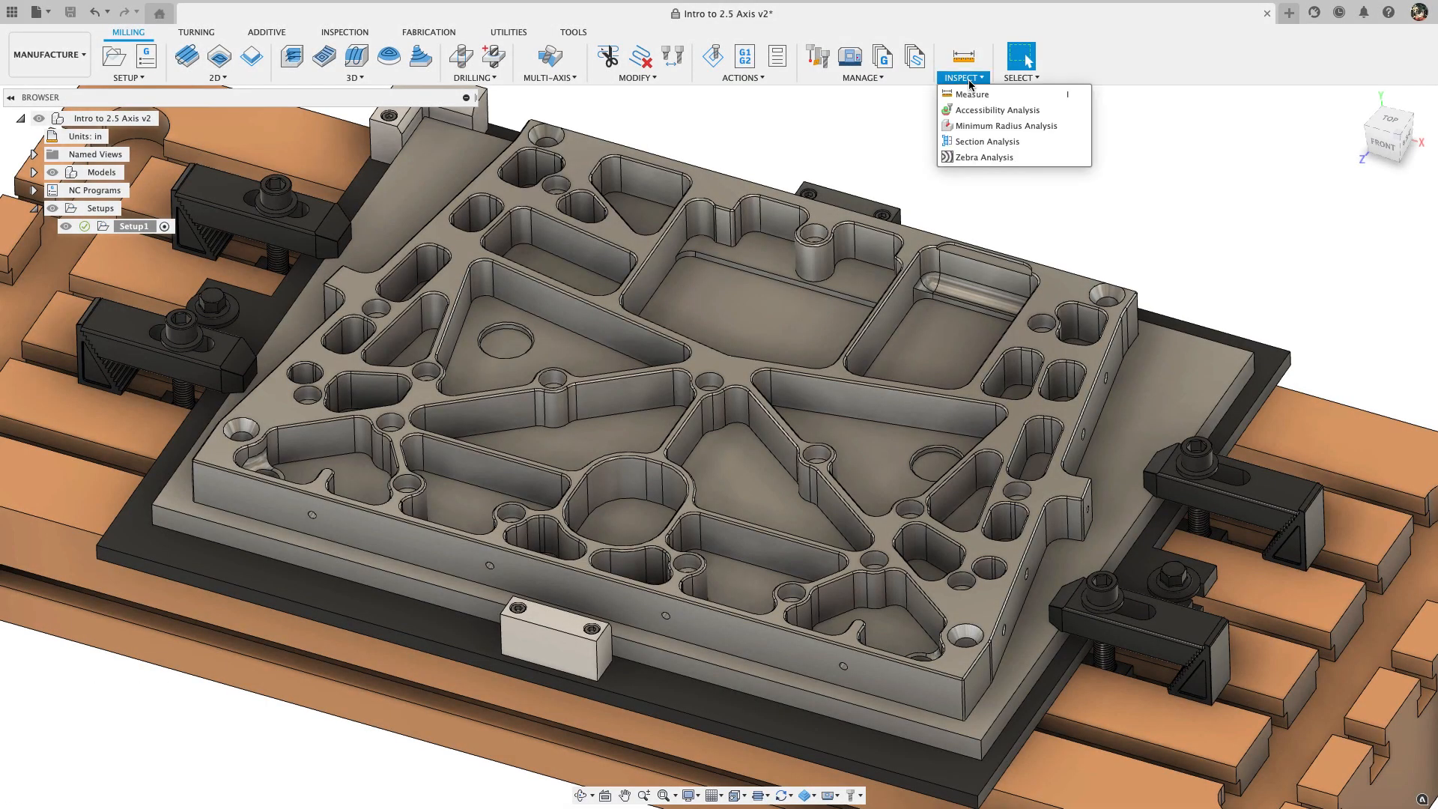
Step: Run Minimum Radius Analysis on the plate body with maximum tool radius 0.5 in
left_click(1003, 126)
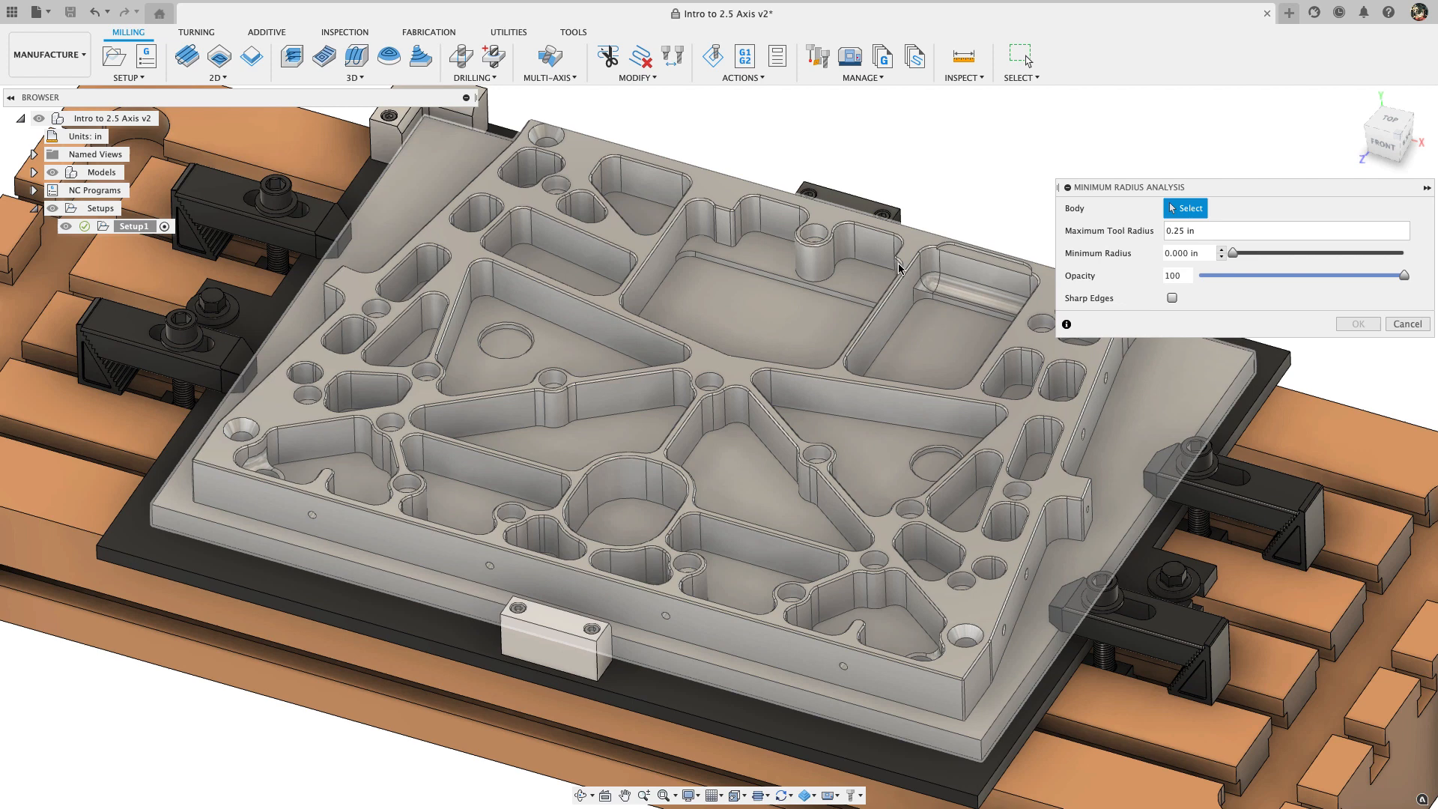
left_click(642, 367)
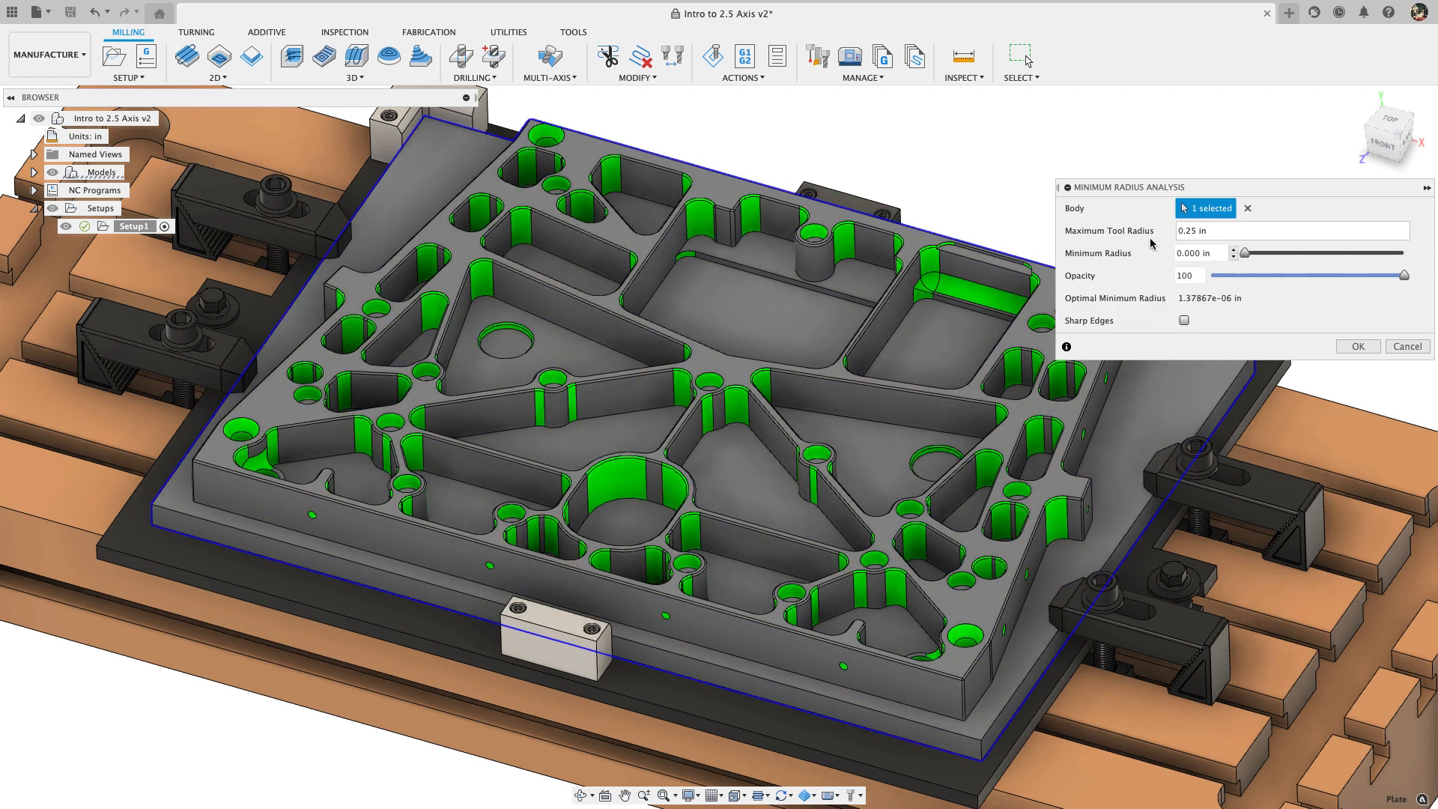
triple_click(1289, 230)
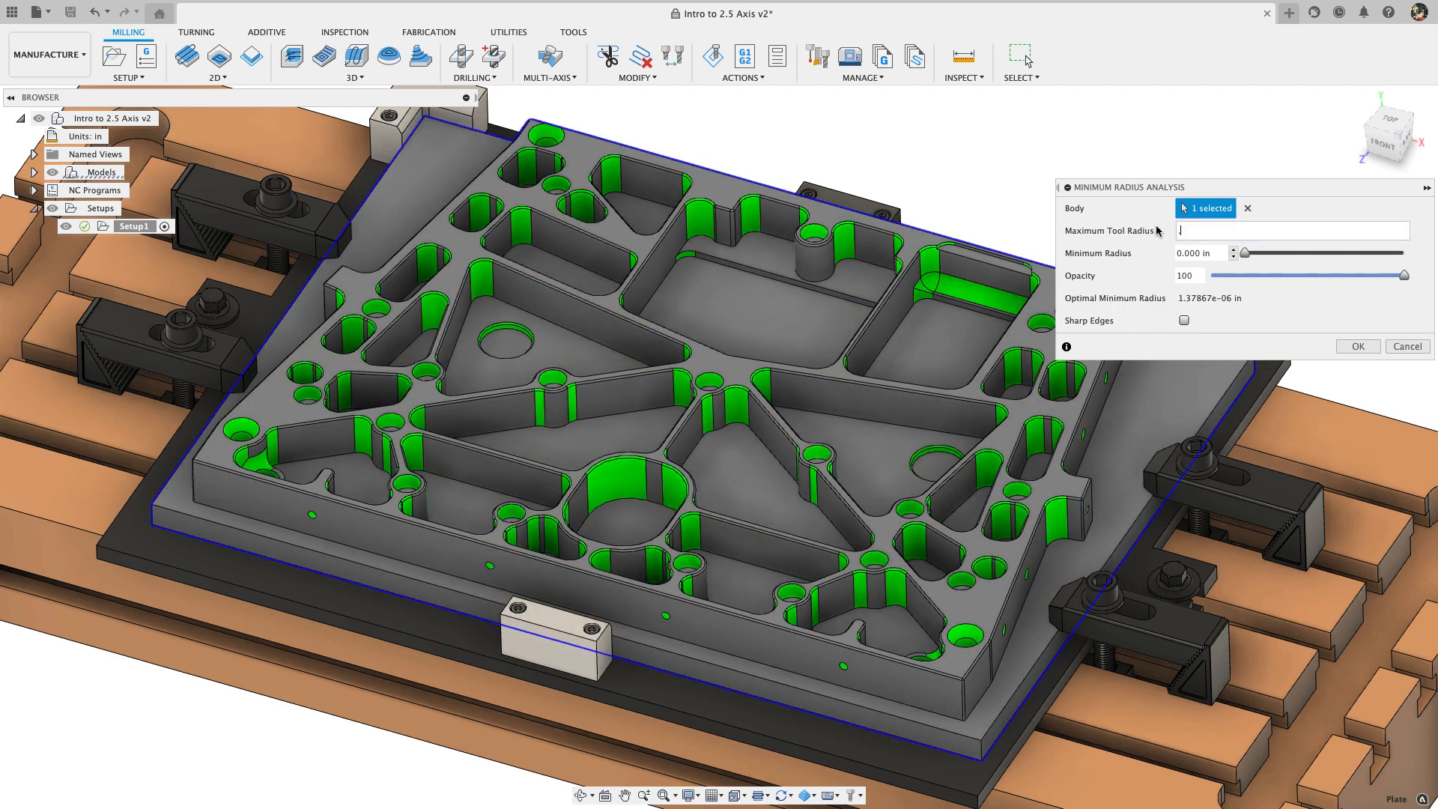
type(".5")
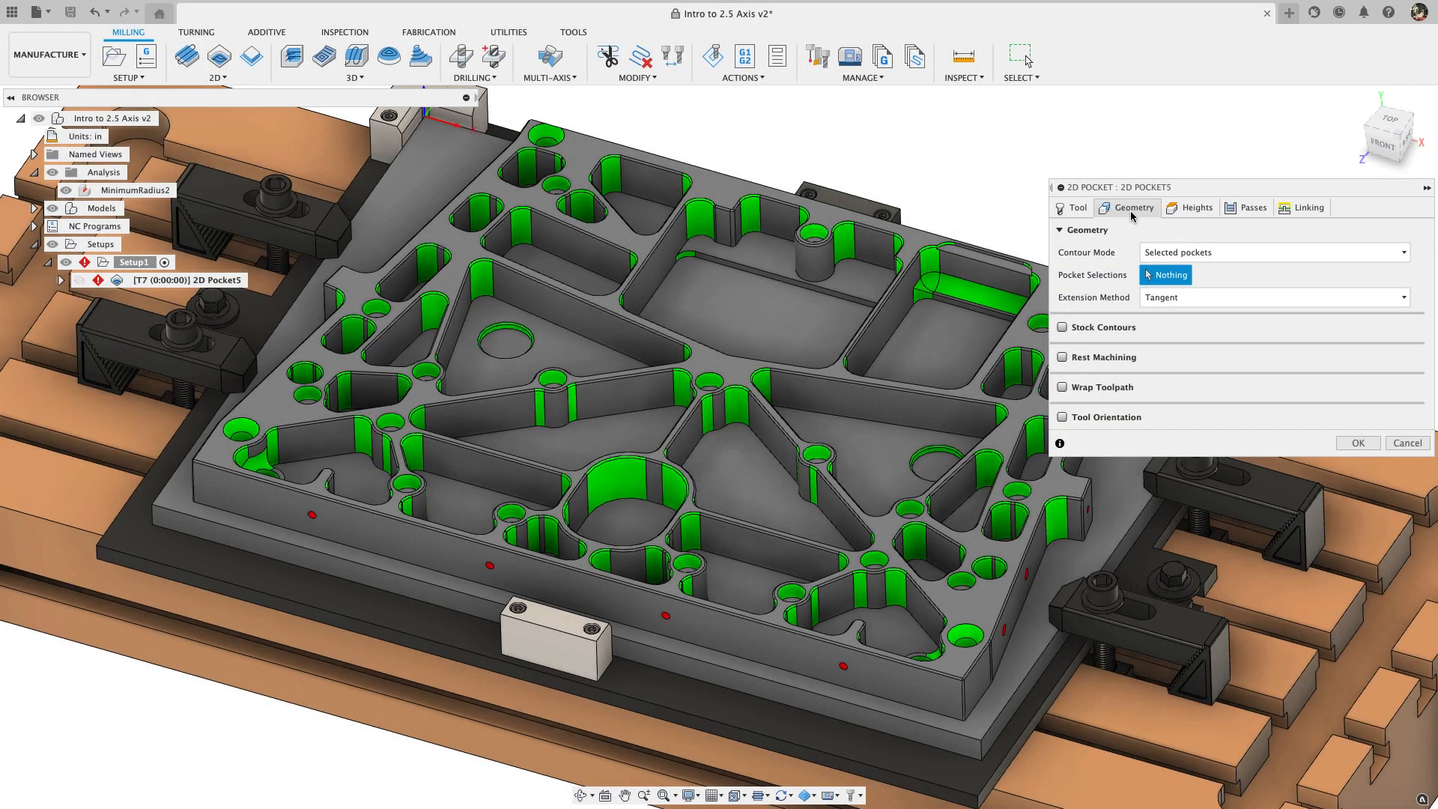
Step: Drop the manual-selection pocket for a new 2D Pocket6 and open its Contour Mode options
left_click(637, 216)
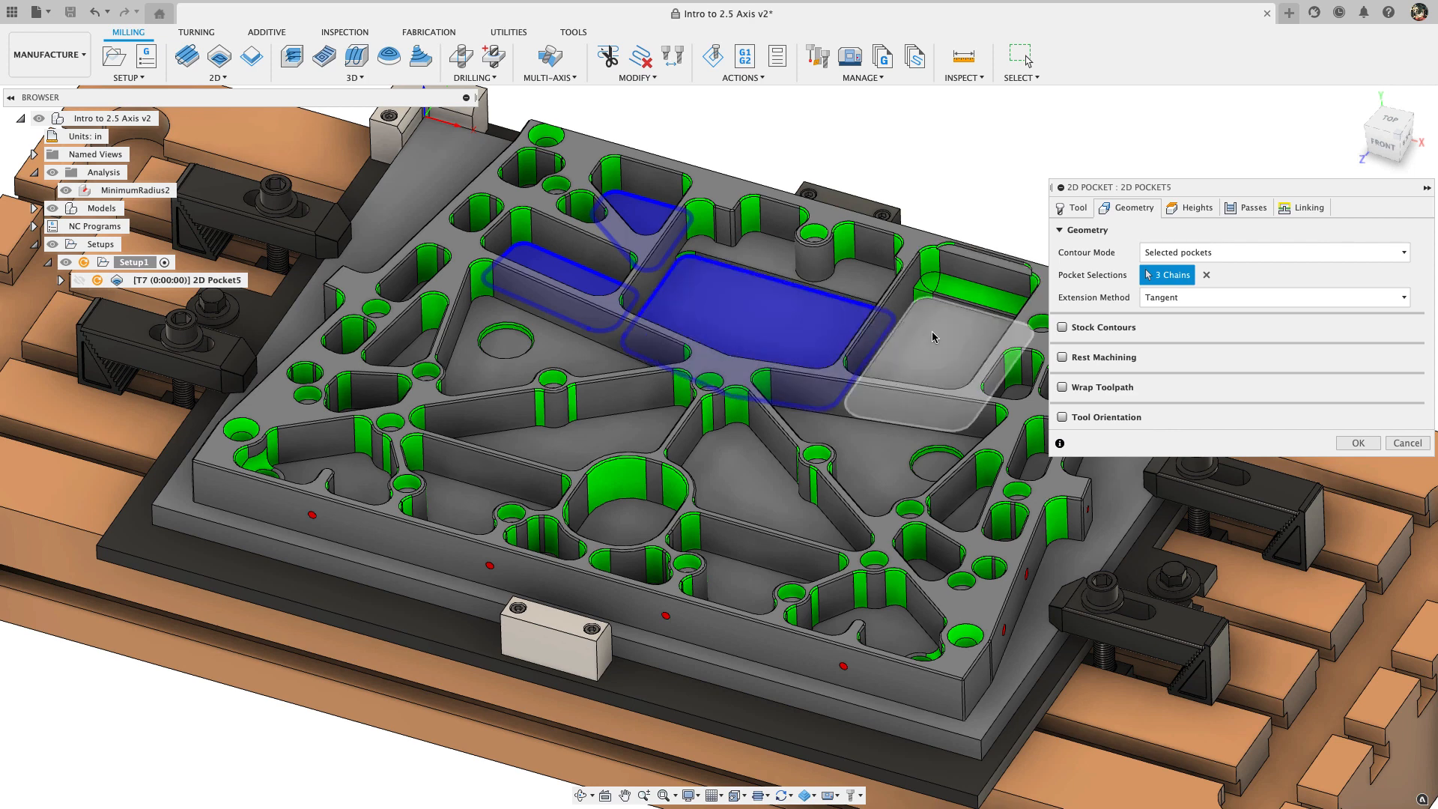
left_click(605, 430)
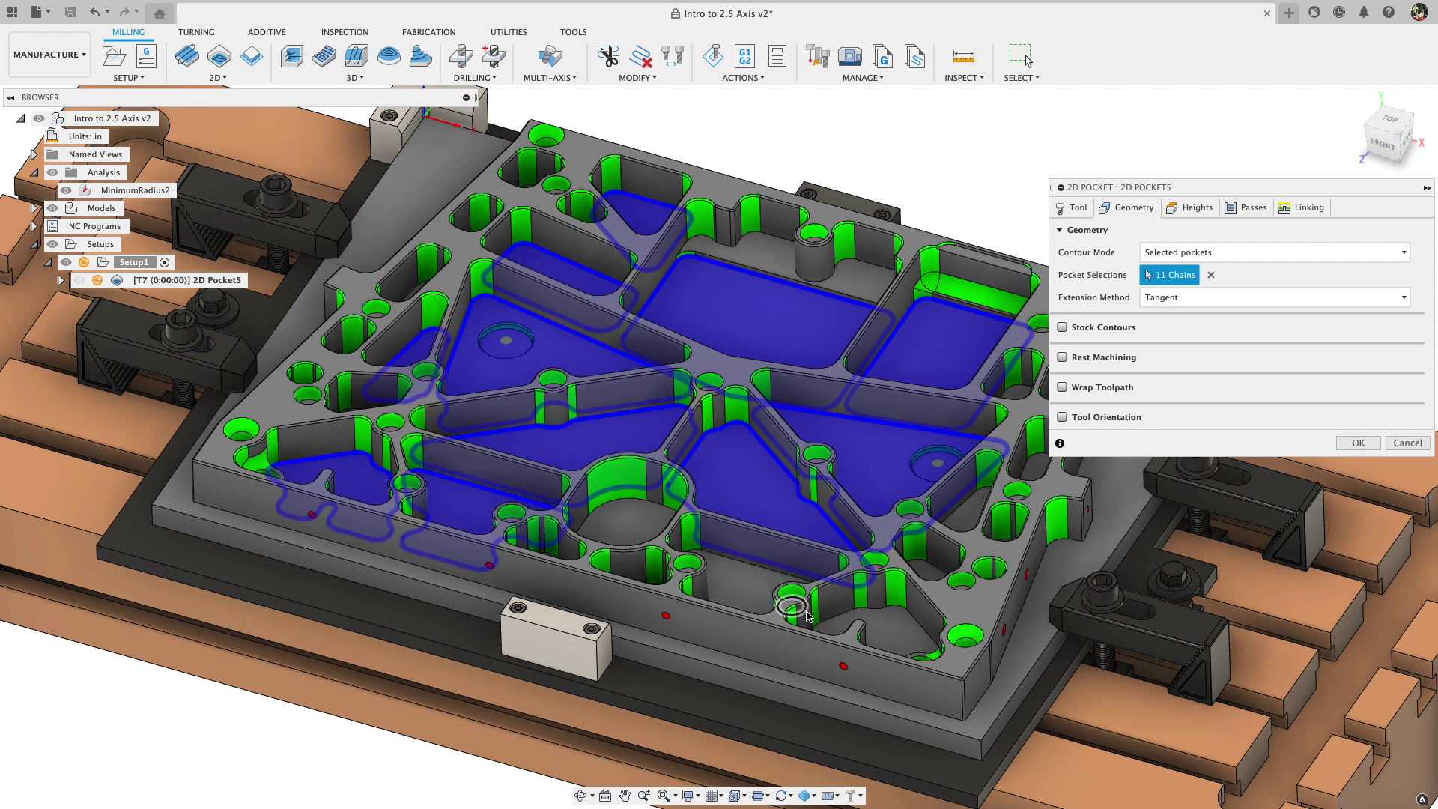
left_click(862, 633)
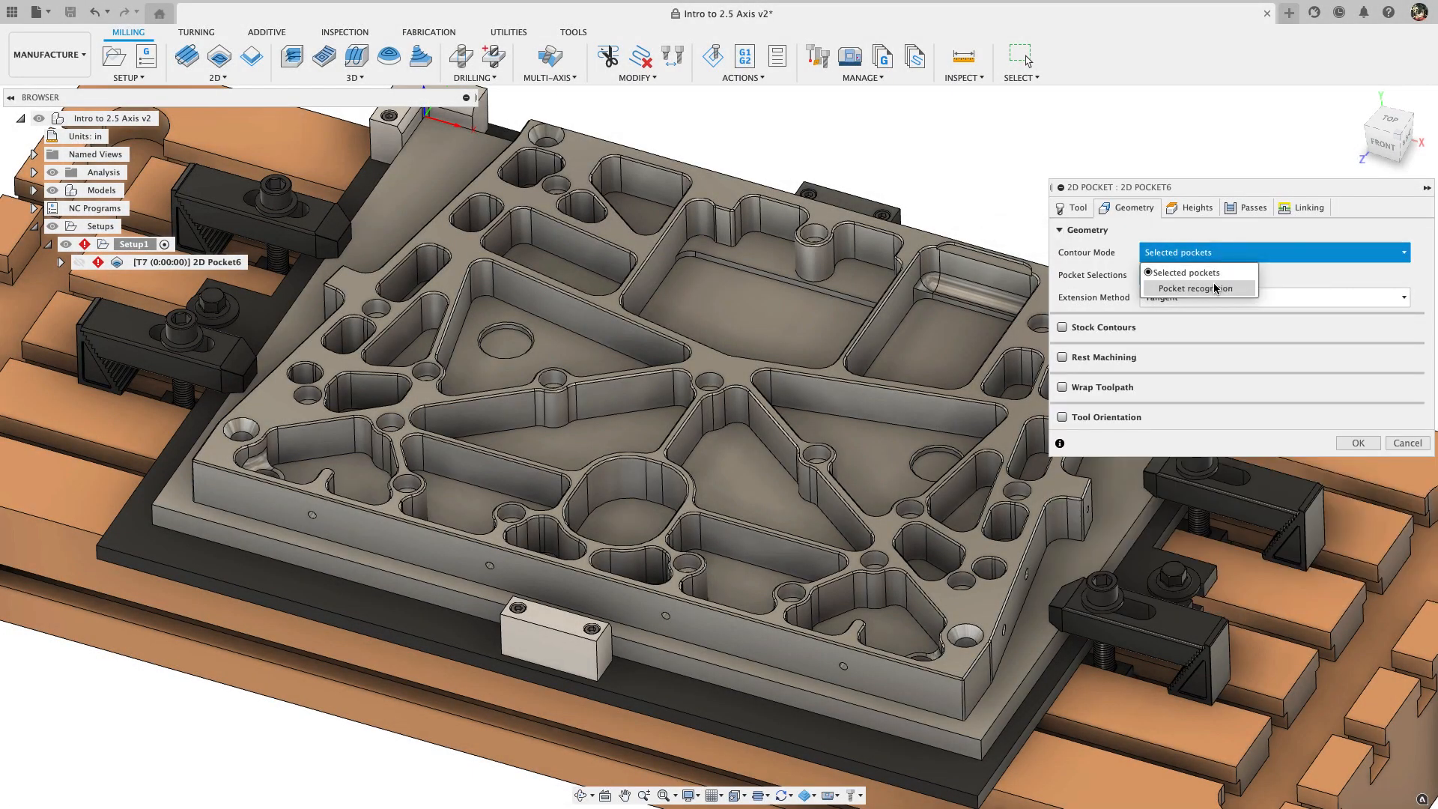
Step: Set 2D Pocket6's contour mode to Pocket recognition and accept the operation
left_click(1200, 287)
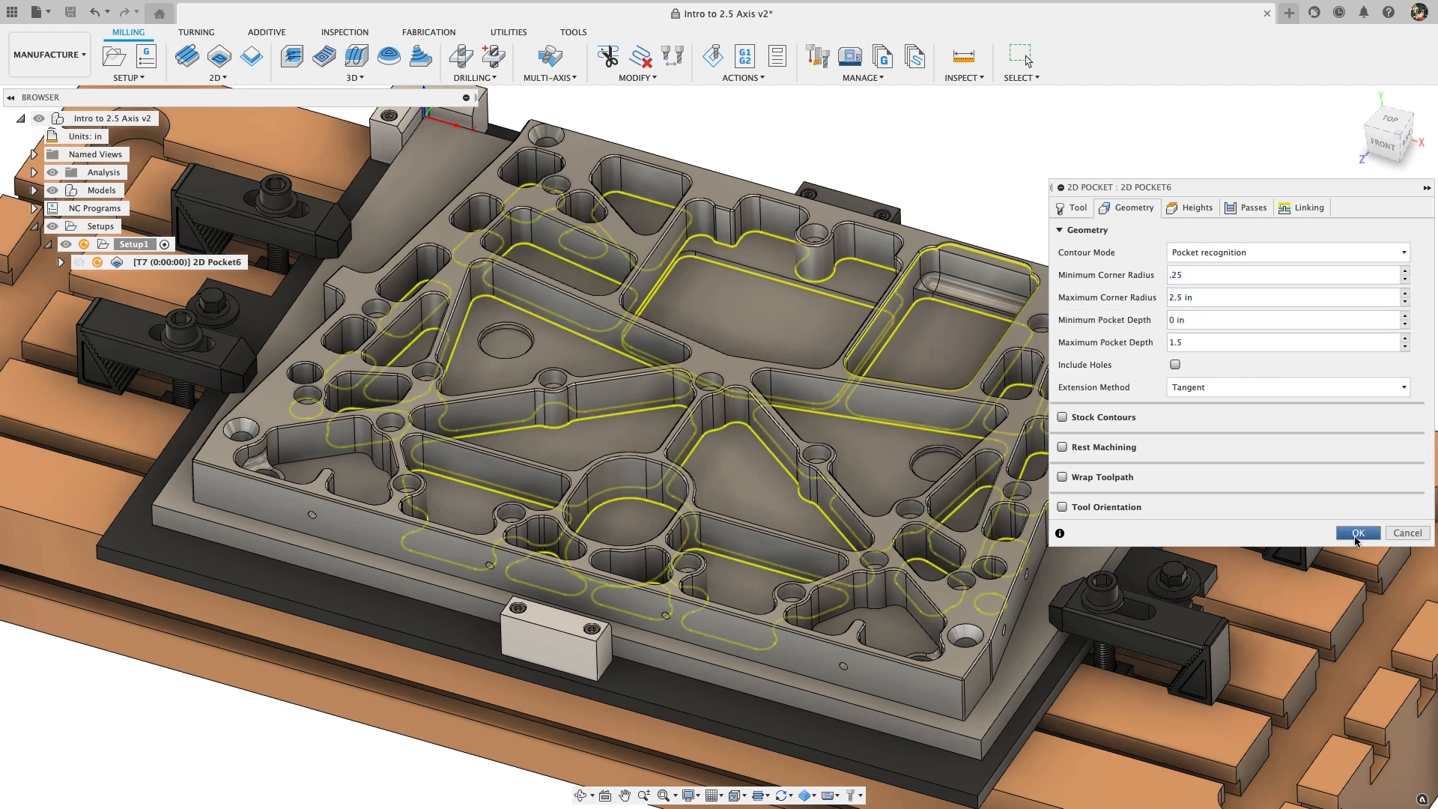
left_click(1358, 532)
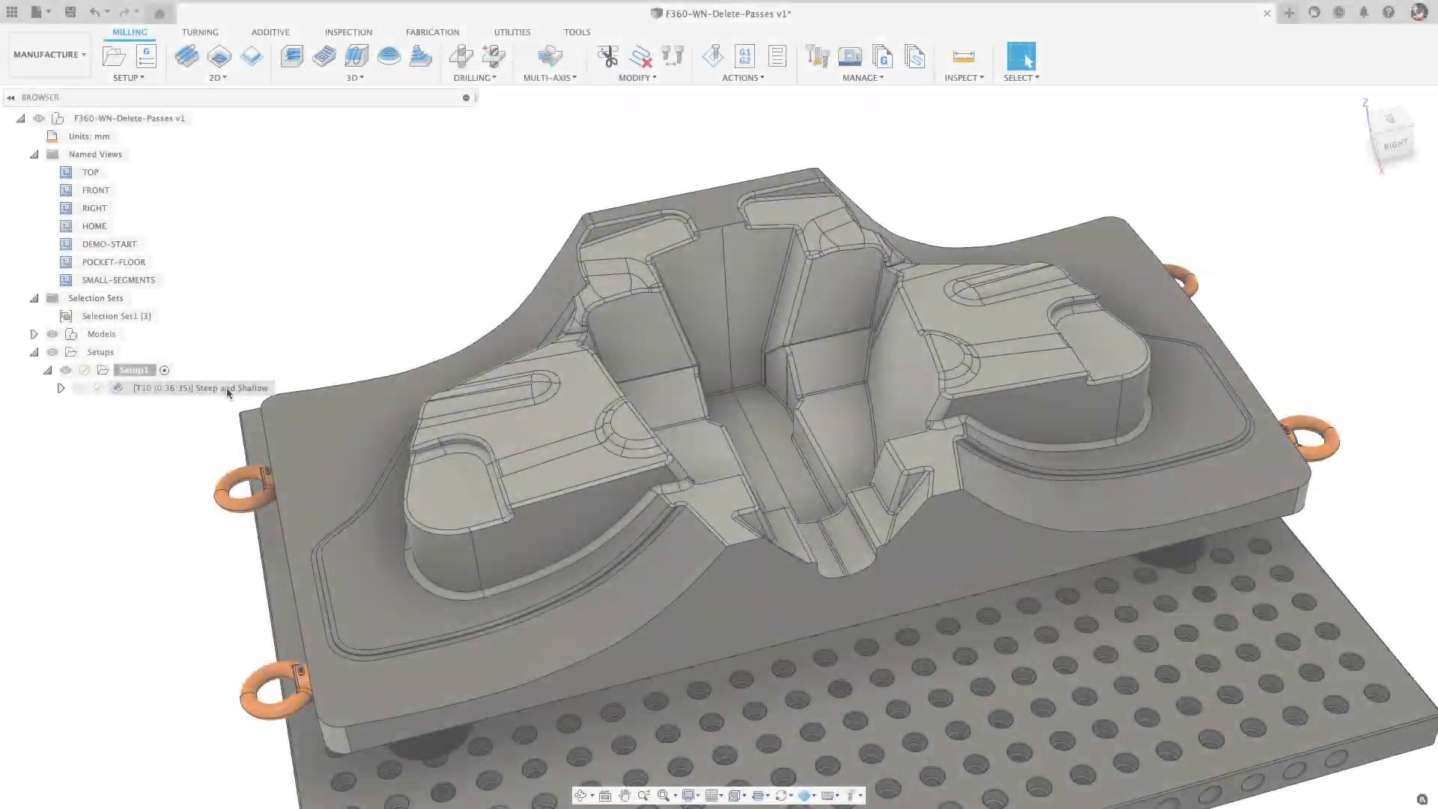
Step: Trim the Steep and Shallow toolpath with a polygon boundary around the centre channel
left_click(200, 387)
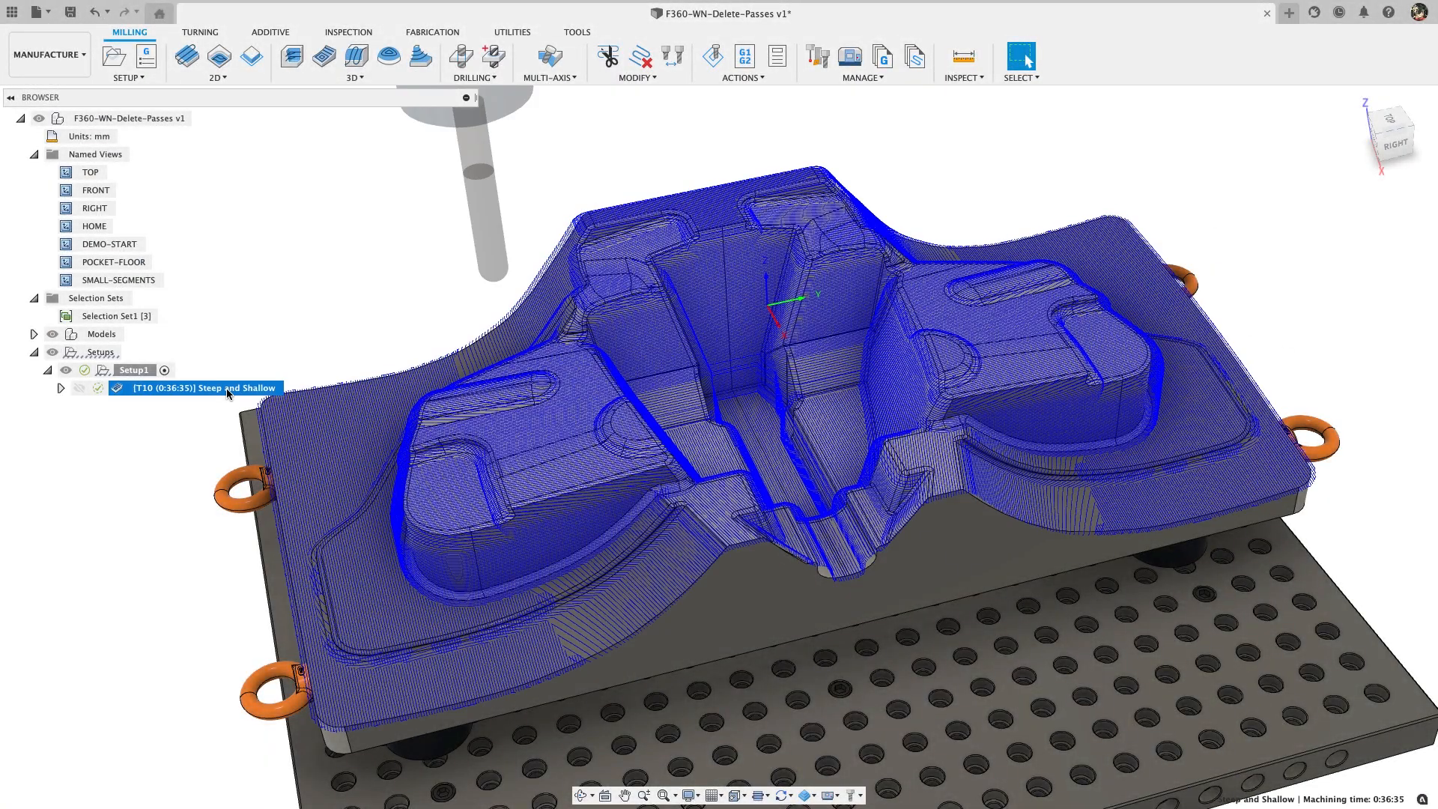
left_click(606, 56)
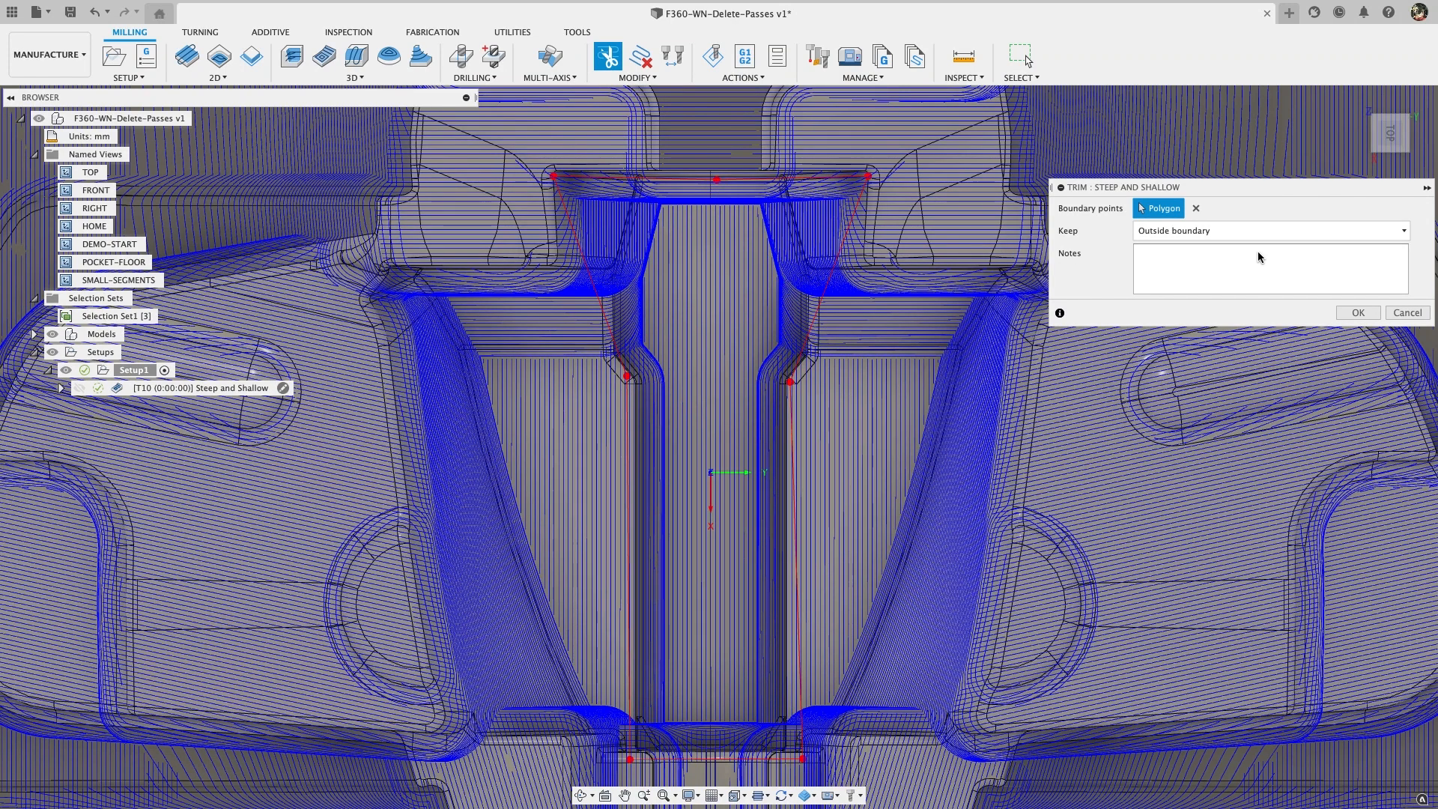
left_click(1271, 230)
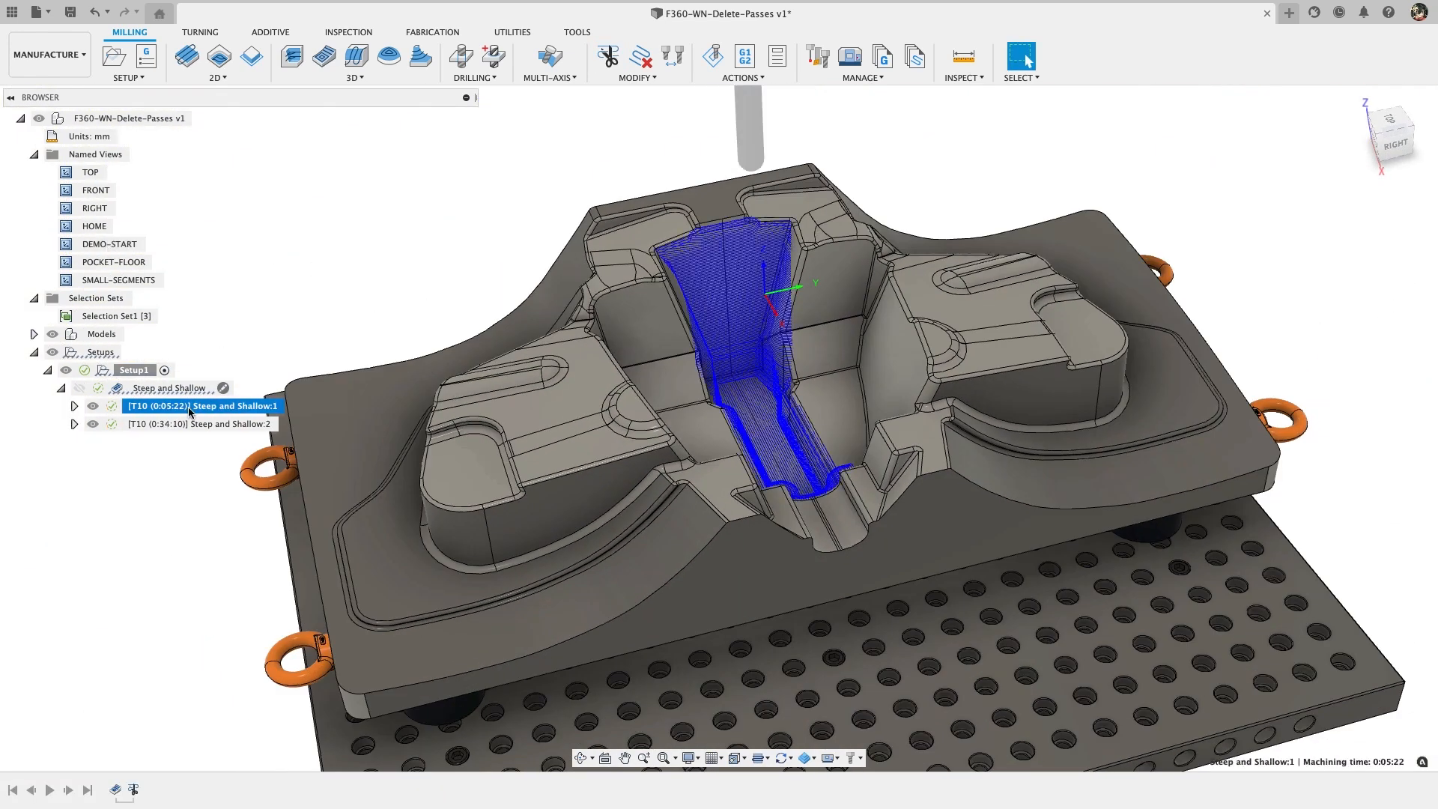
left_click(201, 424)
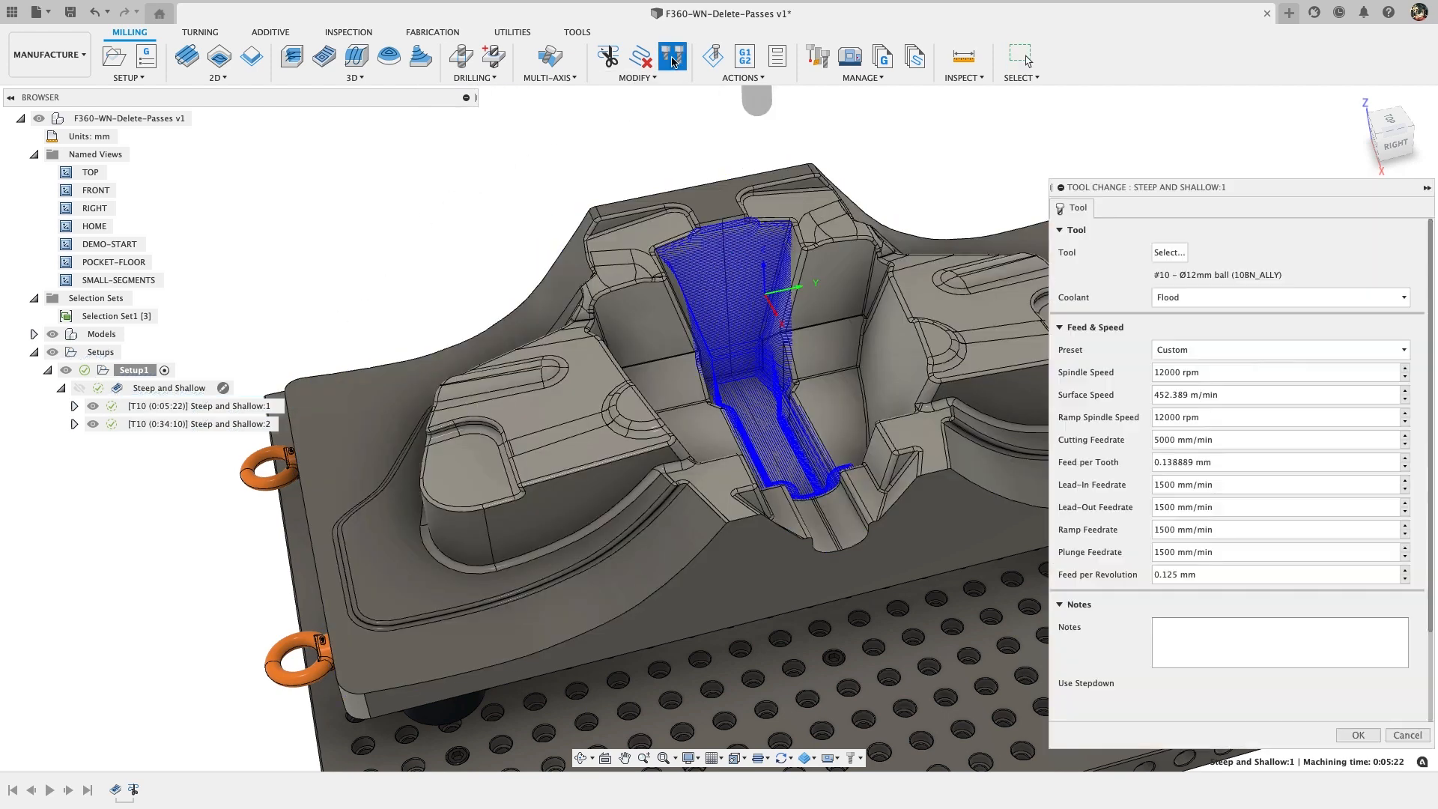
Step: Assign tool 11 to Steep and Shallow:1, then compare it against Steep and Shallow:2
left_click(1169, 253)
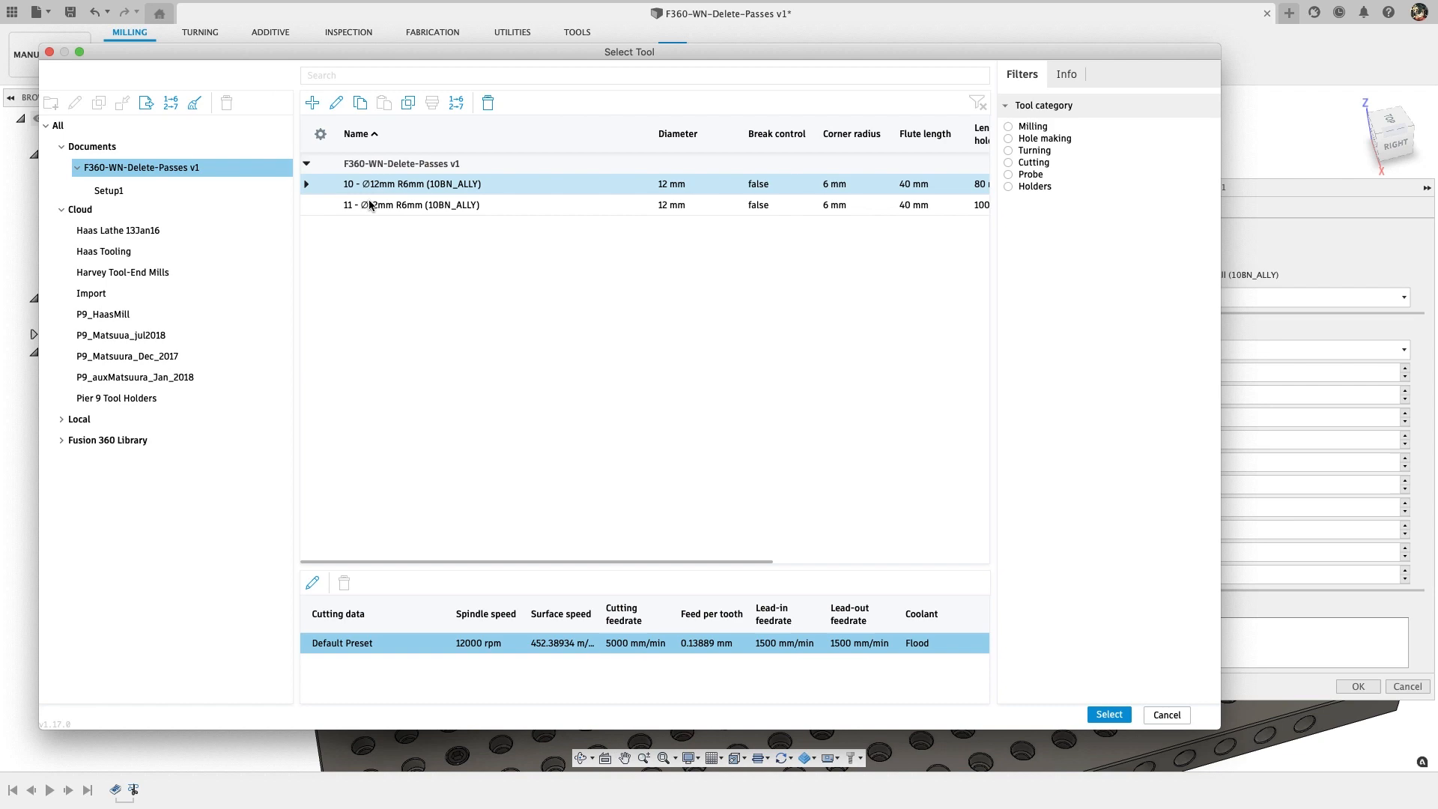
left_click(413, 204)
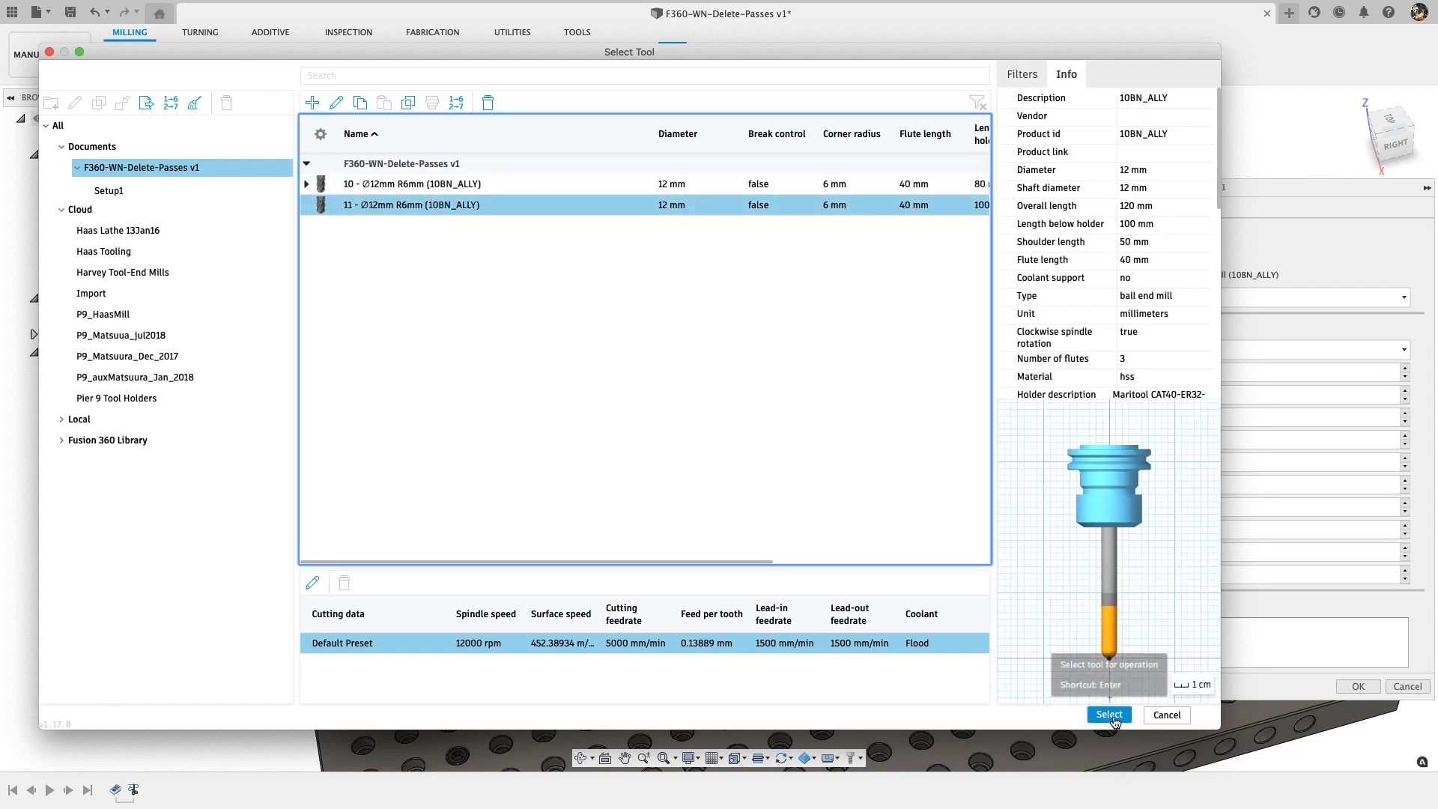
left_click(1108, 715)
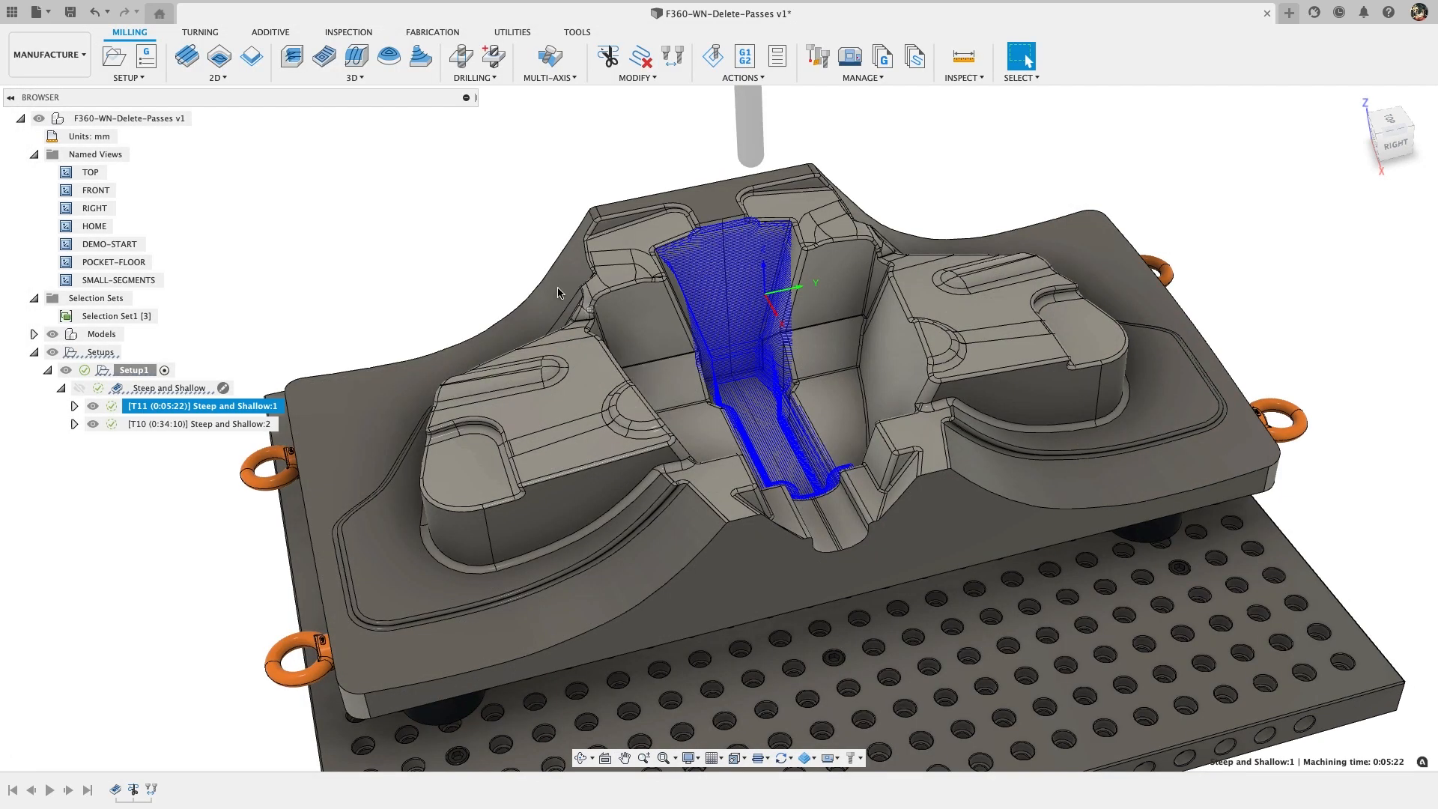
mouse_move(451, 230)
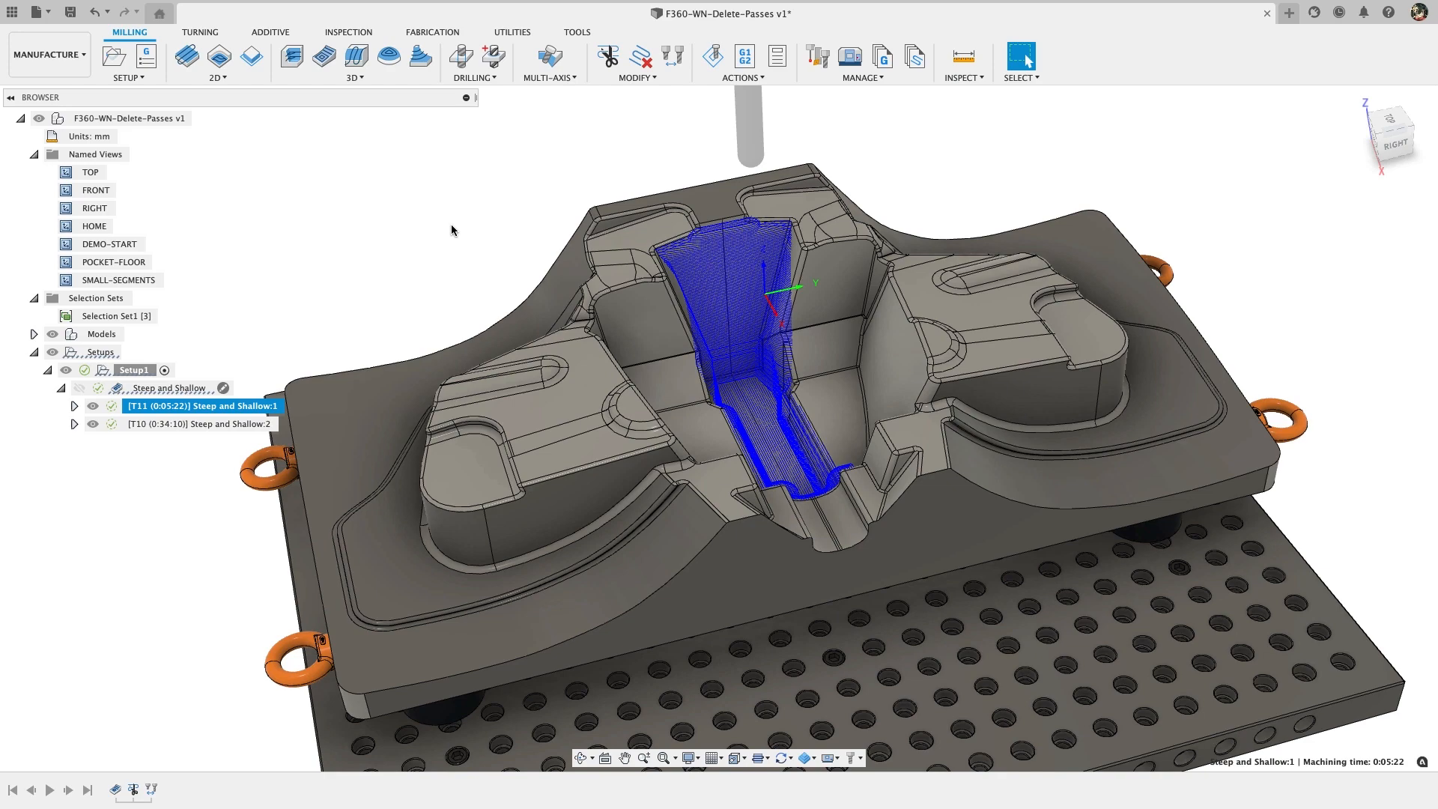
left_click(200, 424)
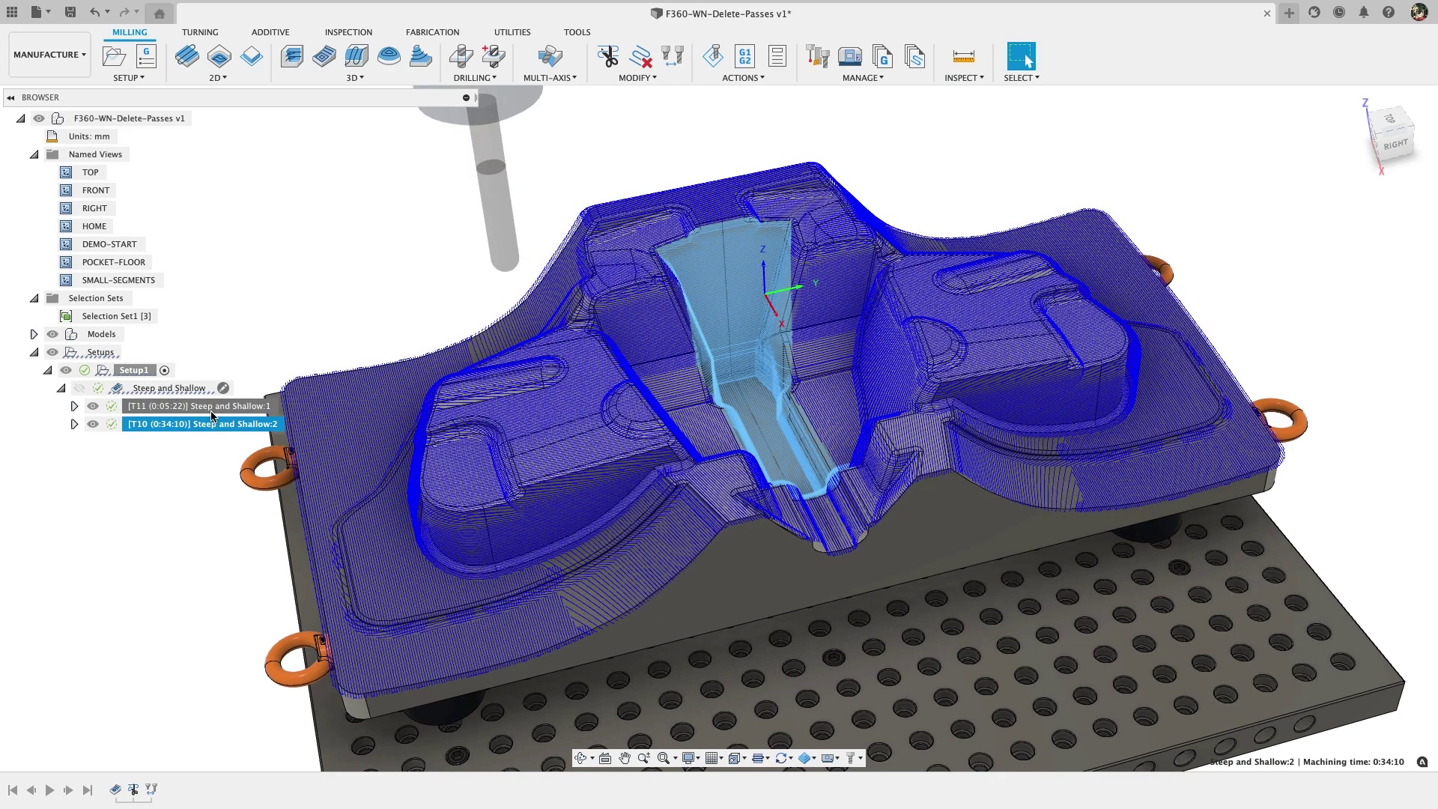
left_click(201, 406)
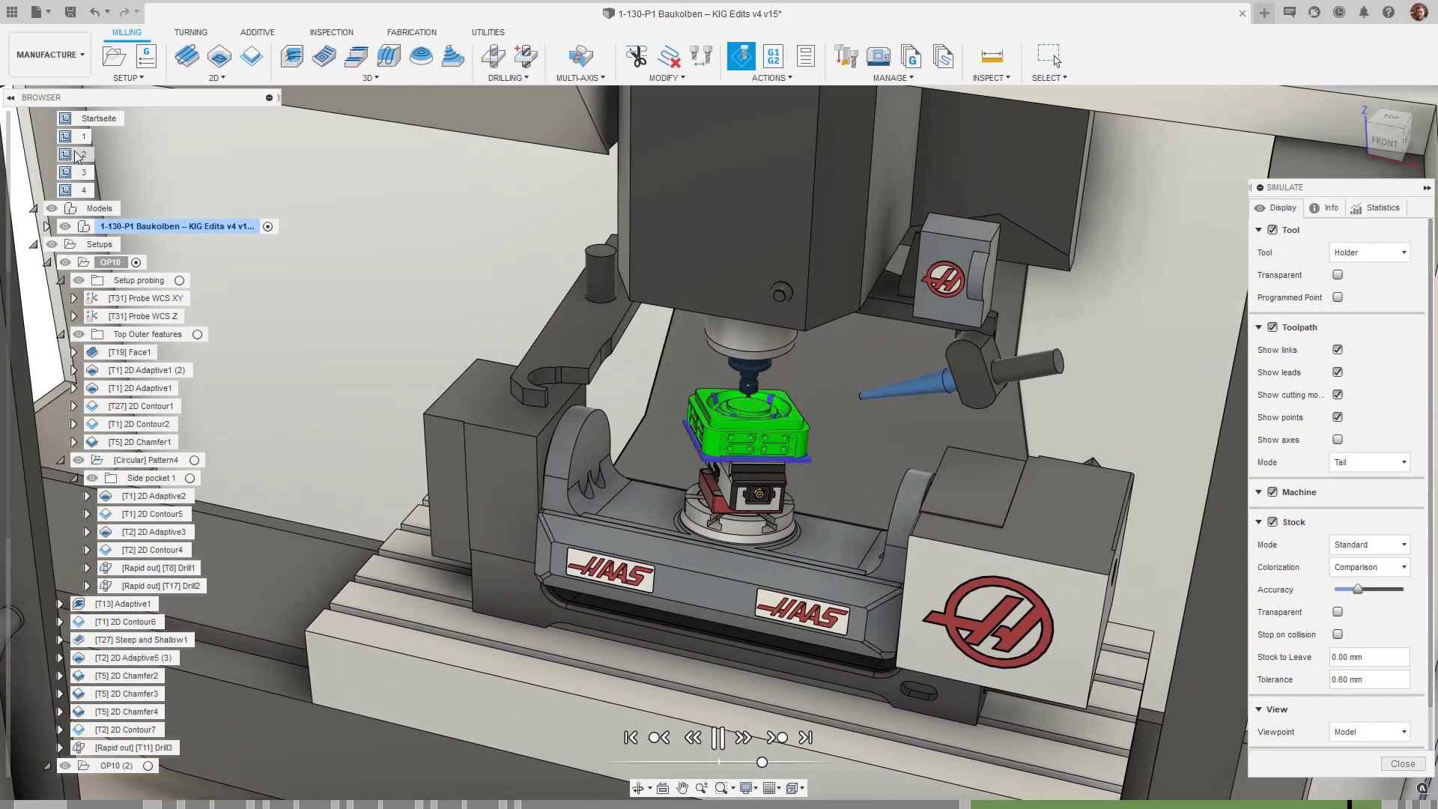
Step: Edit setup OP10, choose the Haas VF3 TR160 from the library, and preview its axis movements
left_click(718, 736)
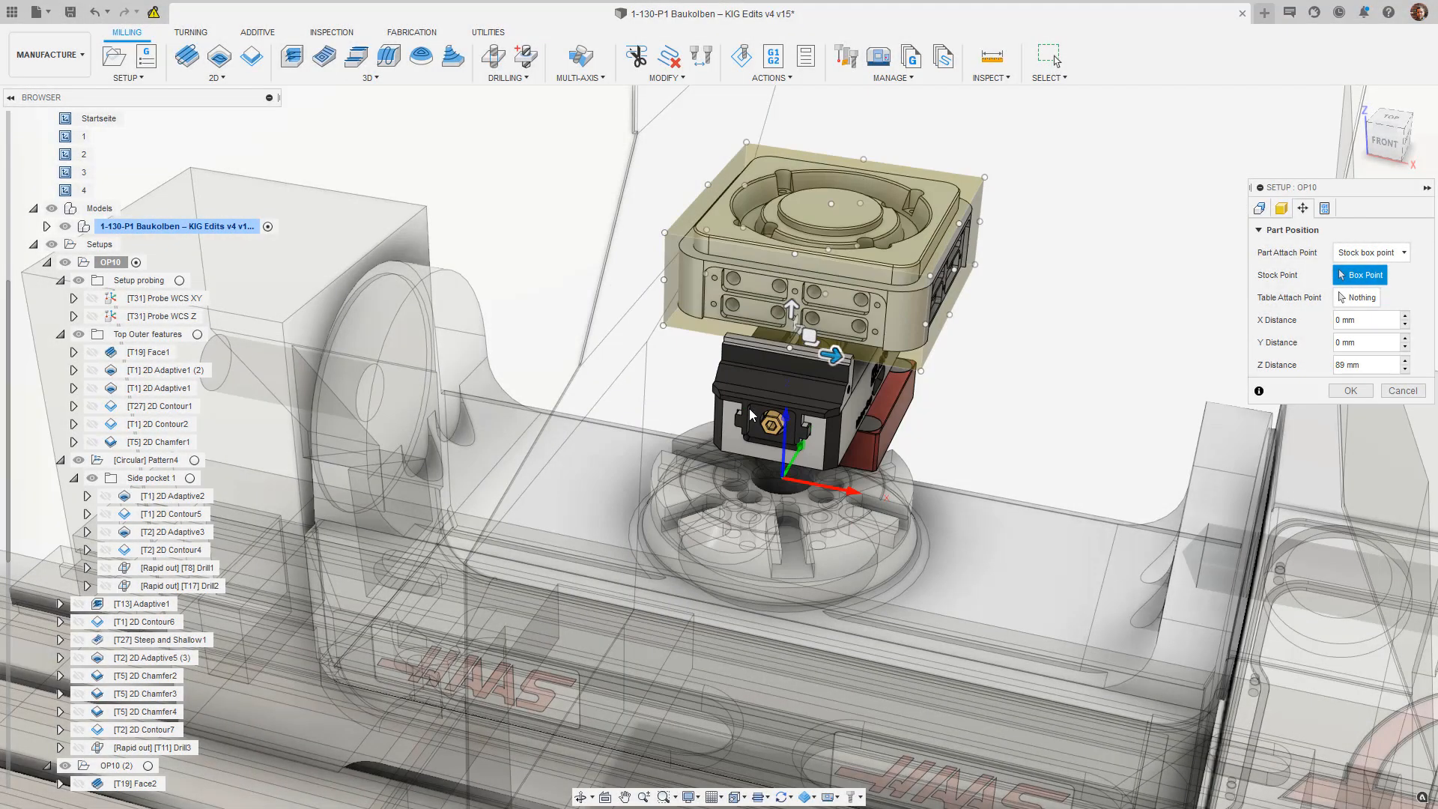
left_click(1360, 297)
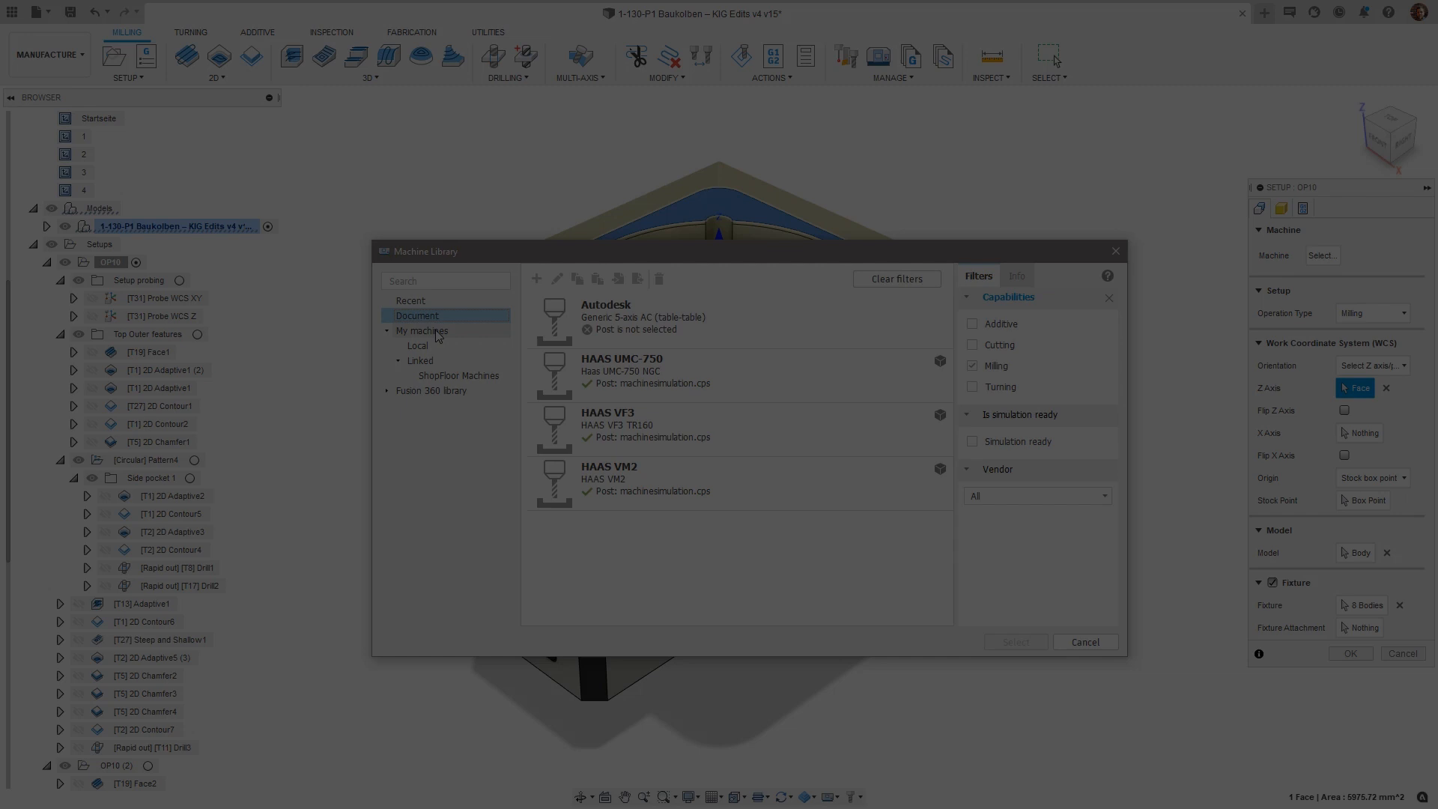
left_click(417, 346)
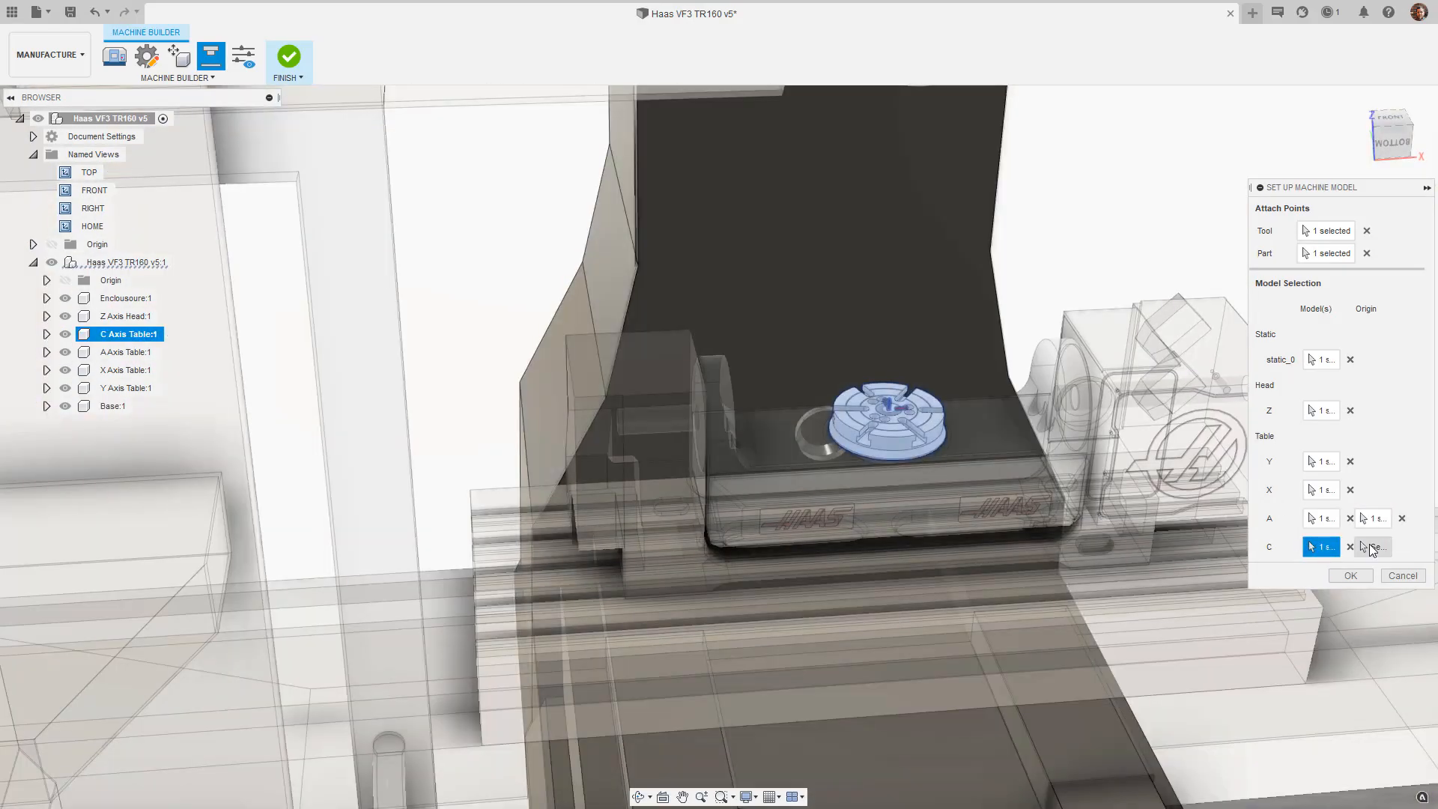
left_click(1349, 575)
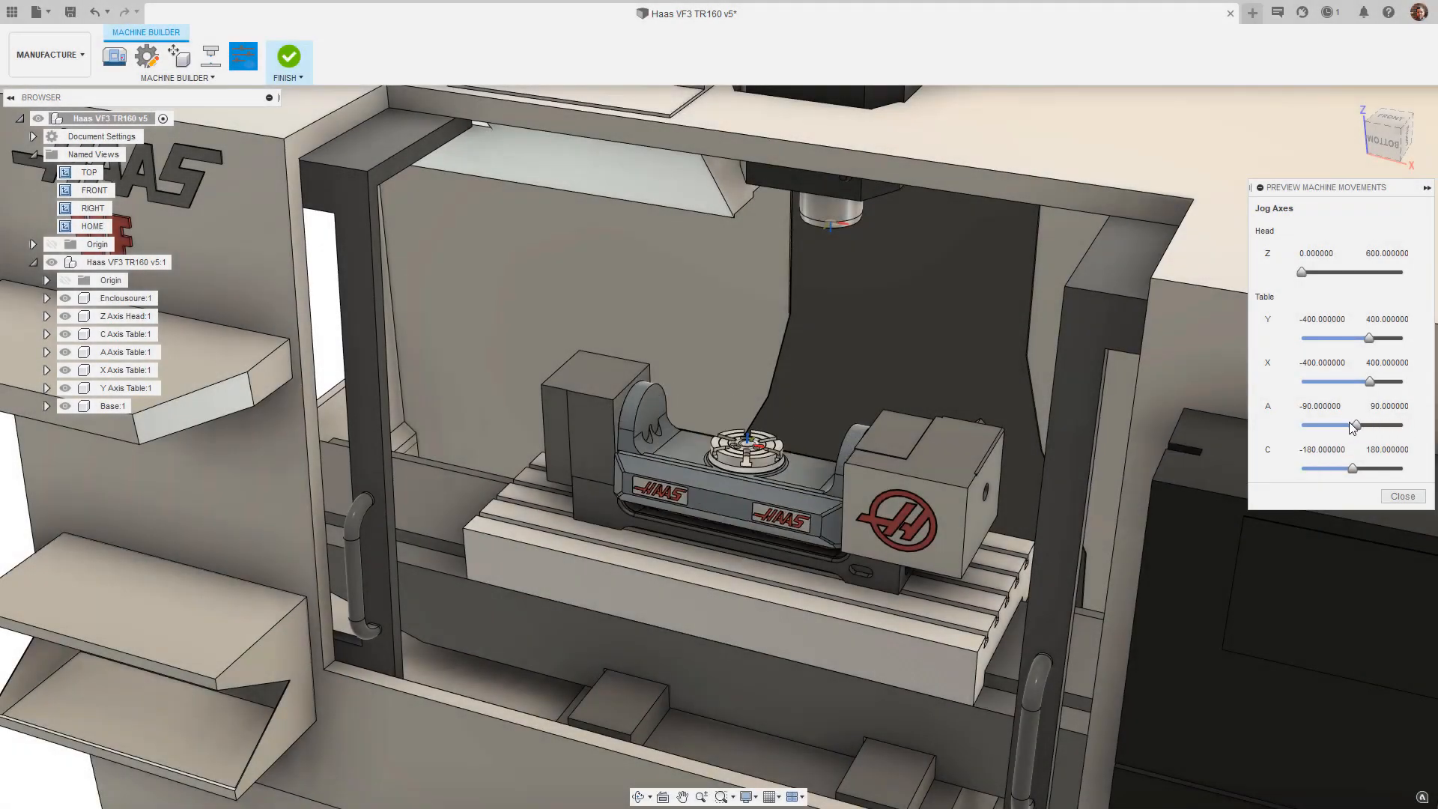